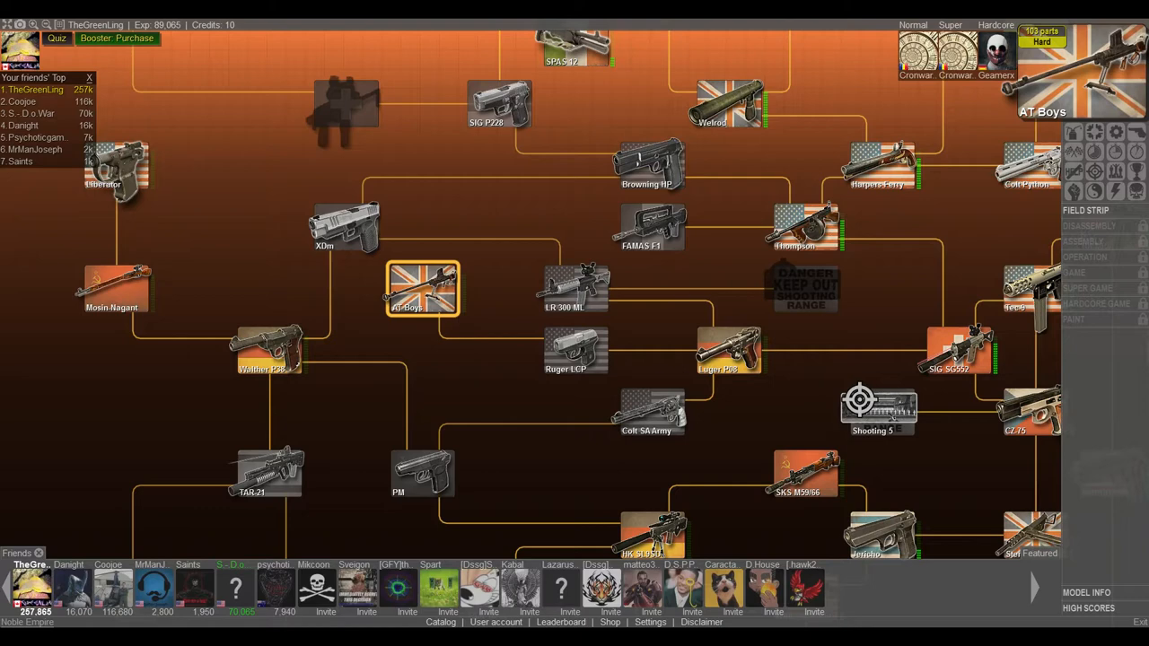
# Step: Start the AT Boys field strip and remove and reattach its five parts
pyautogui.click(422, 287)
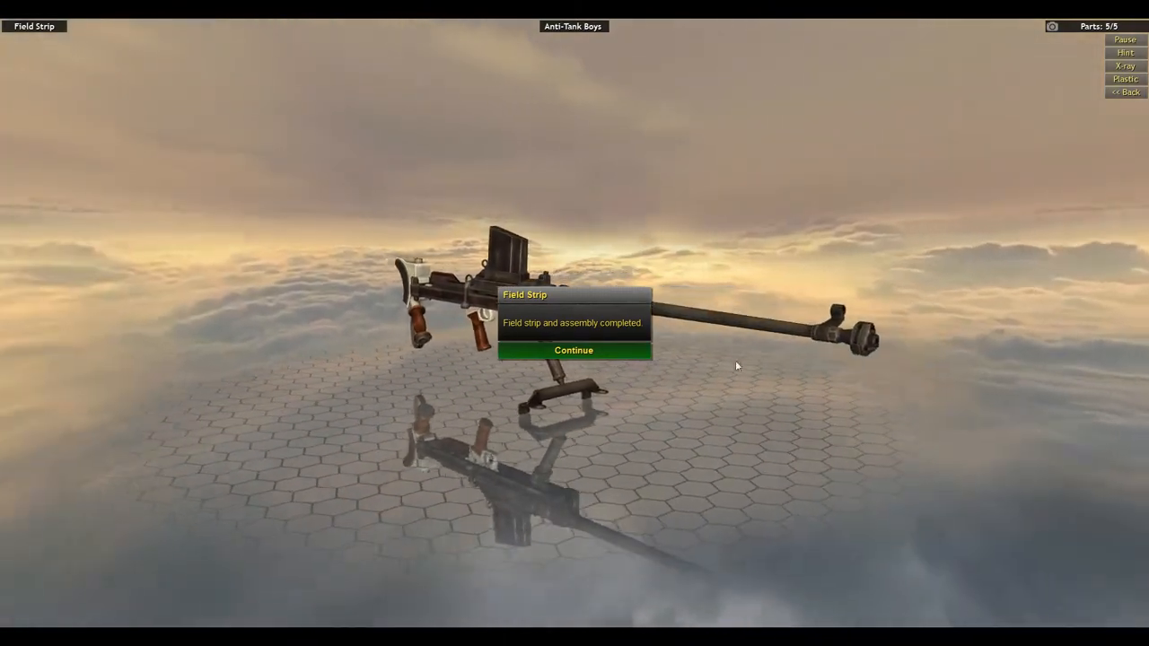
# Step: Collect the Owner achievement, load Disassembly mode and remove the shoulder lower screw
pyautogui.click(572, 350)
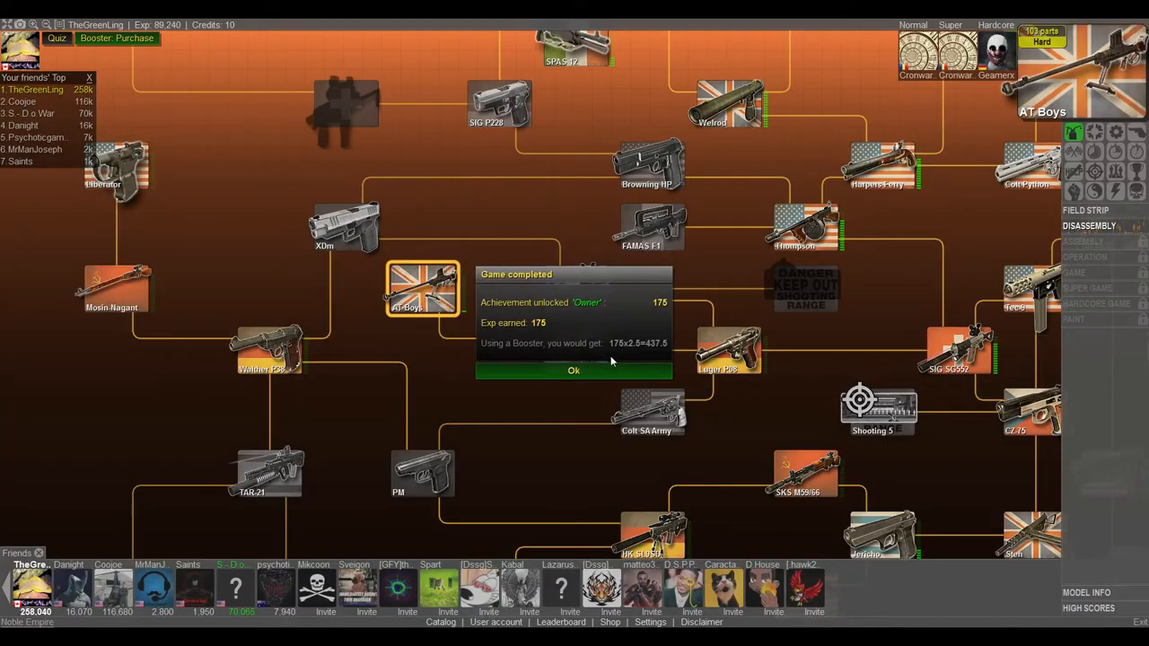
pyautogui.click(574, 370)
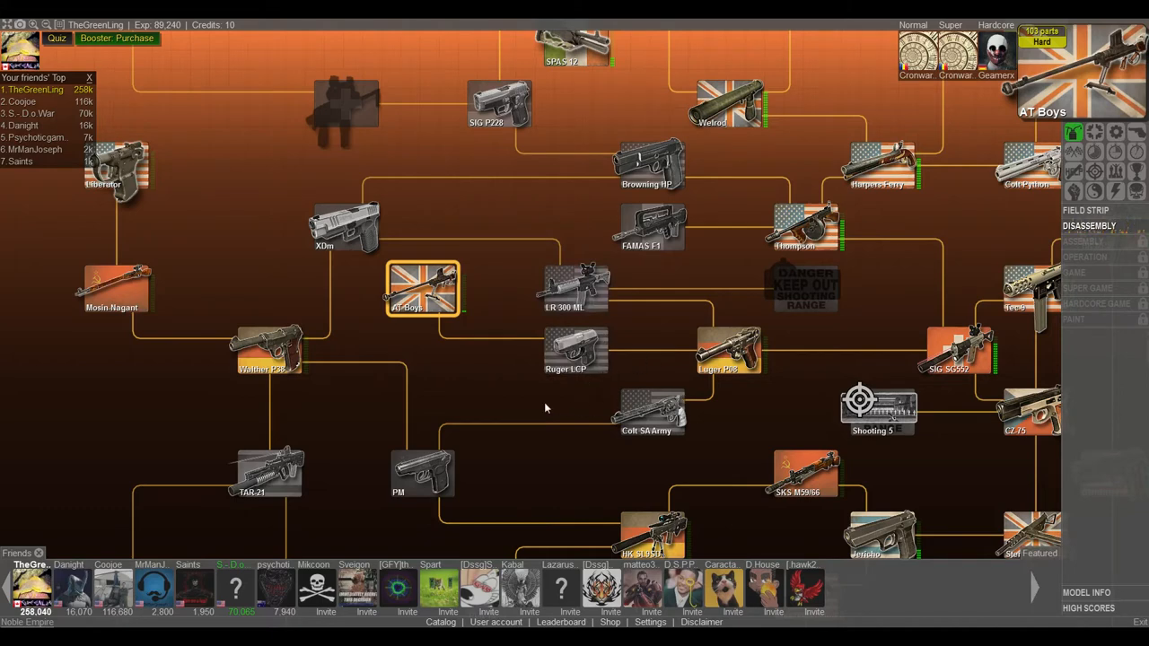
pyautogui.click(1088, 226)
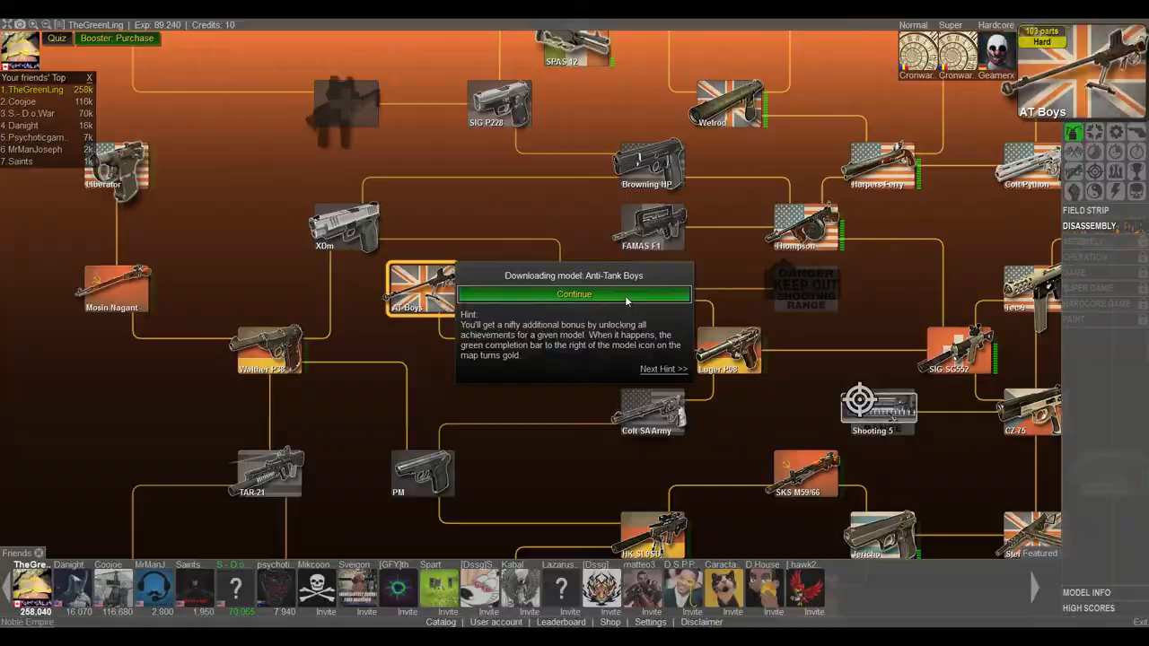
pyautogui.click(574, 293)
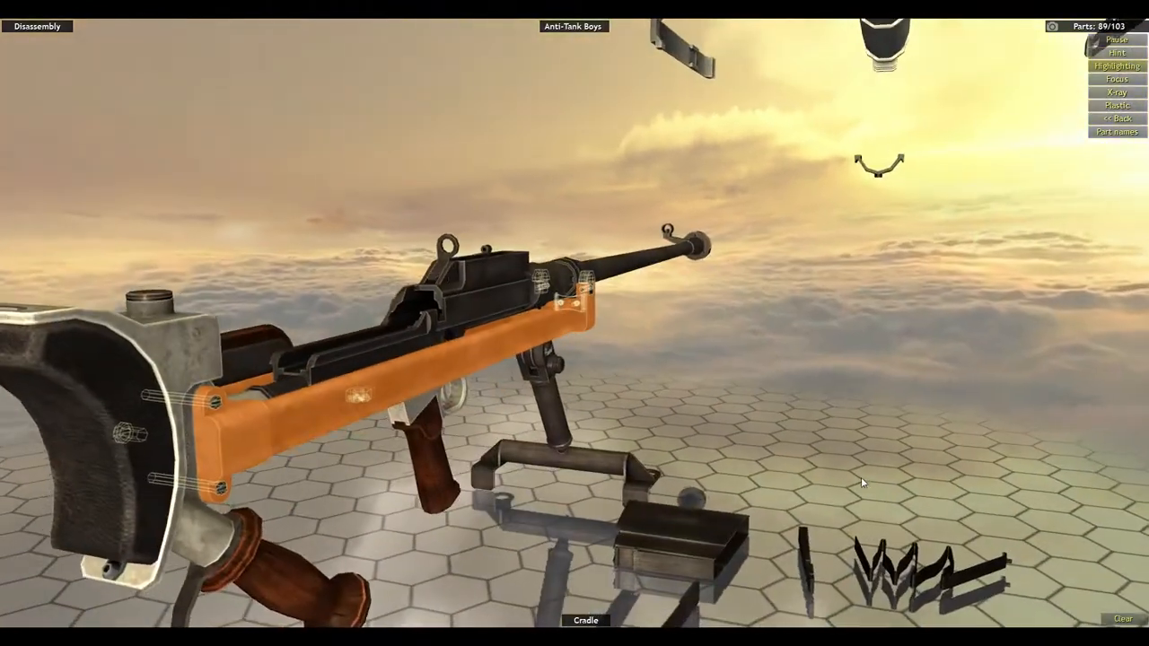
pyautogui.moveTo(214, 409)
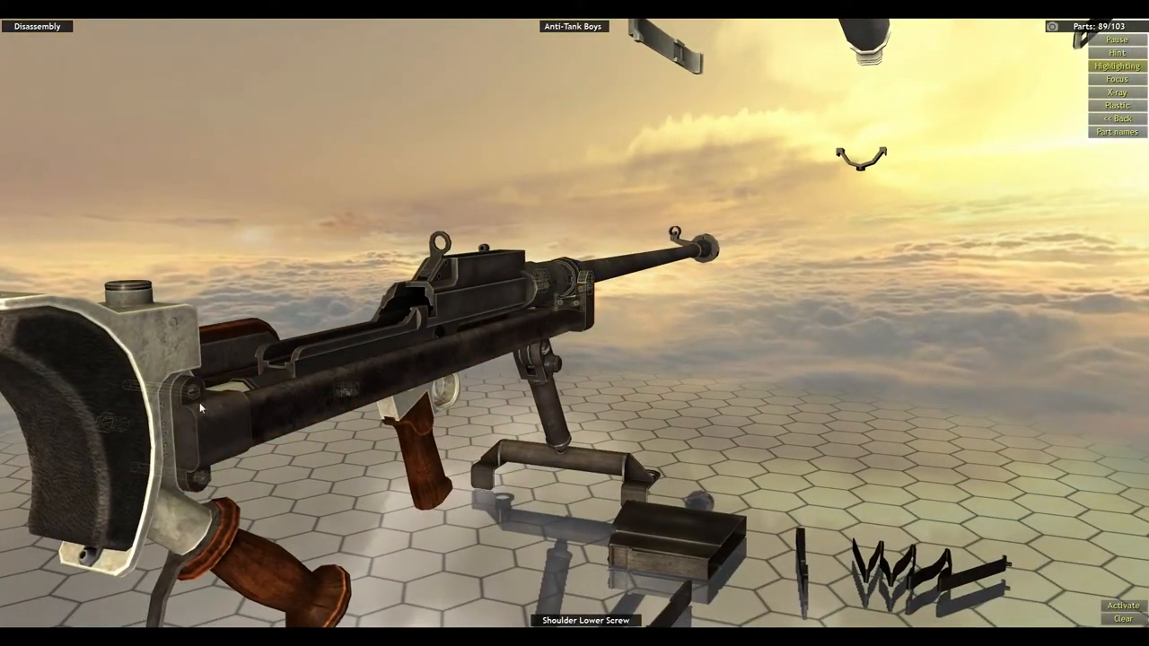
pyautogui.click(194, 392)
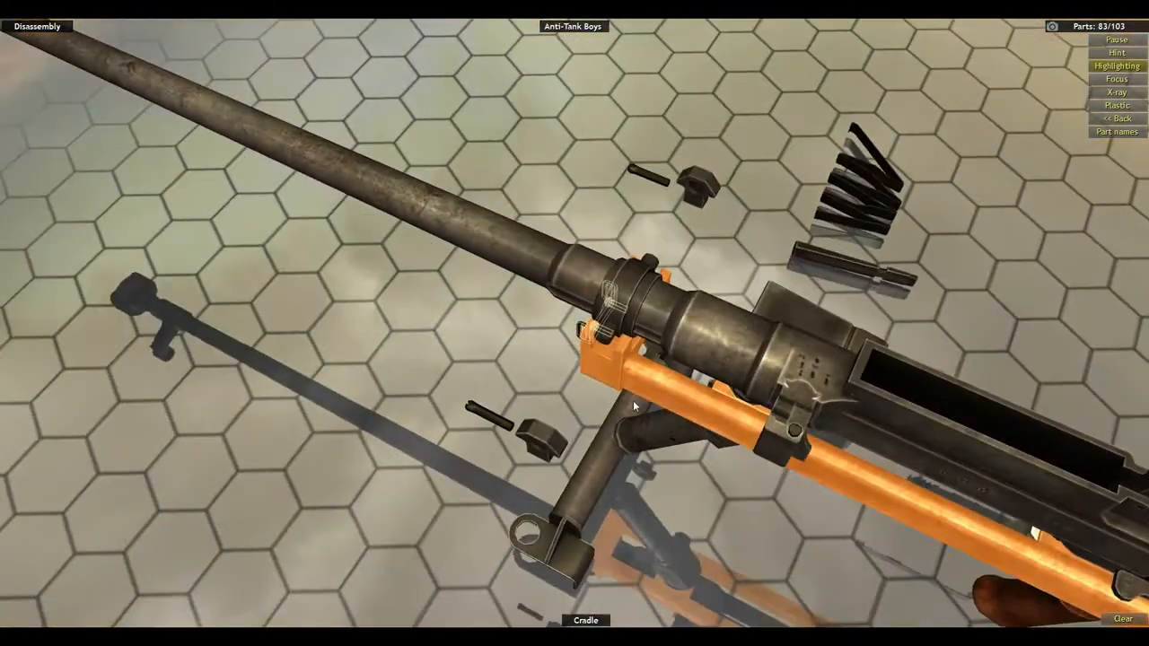
# Step: Orbit the rifle from above and below while detaching parts down to 42 of 103
pyautogui.moveTo(633, 406); pyautogui.dragTo(687, 338)
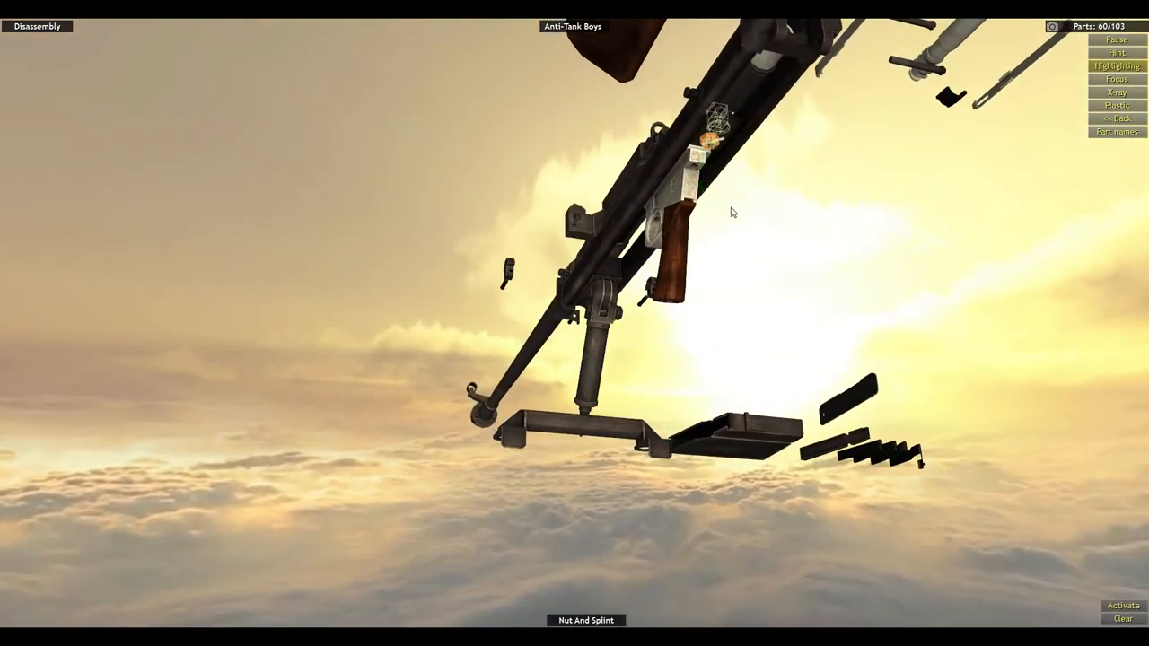
pyautogui.moveTo(732, 212); pyautogui.dragTo(840, 114)
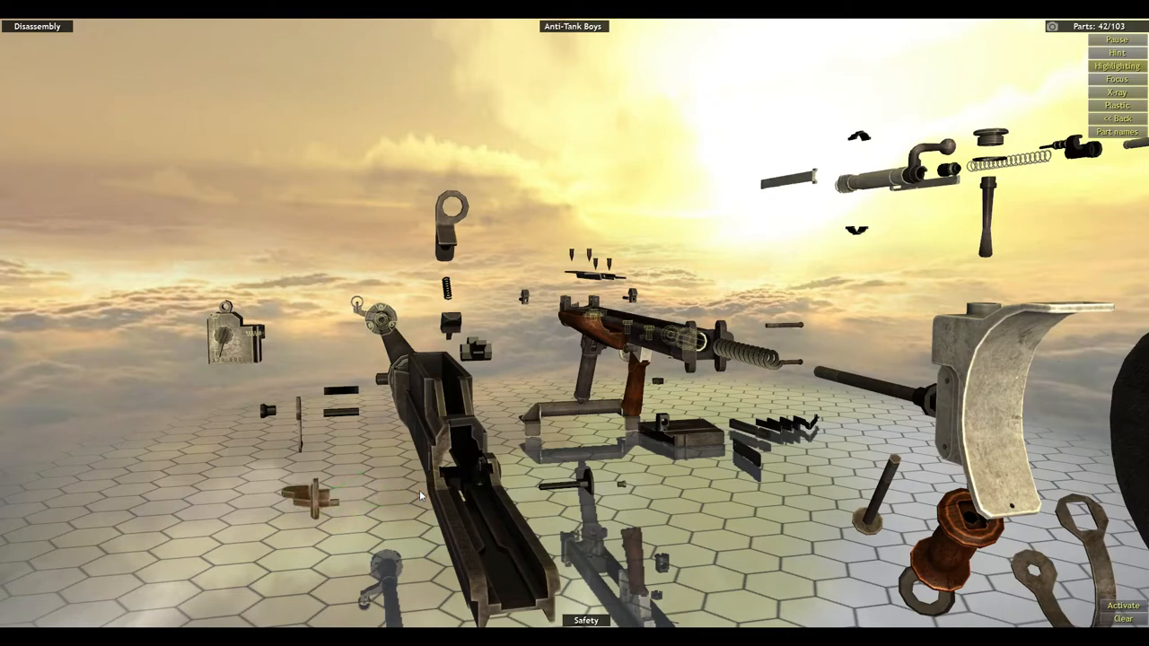
# Step: Remove the safety, Trigger Guard Screw 2 and the trigger screw
pyautogui.click(388, 323)
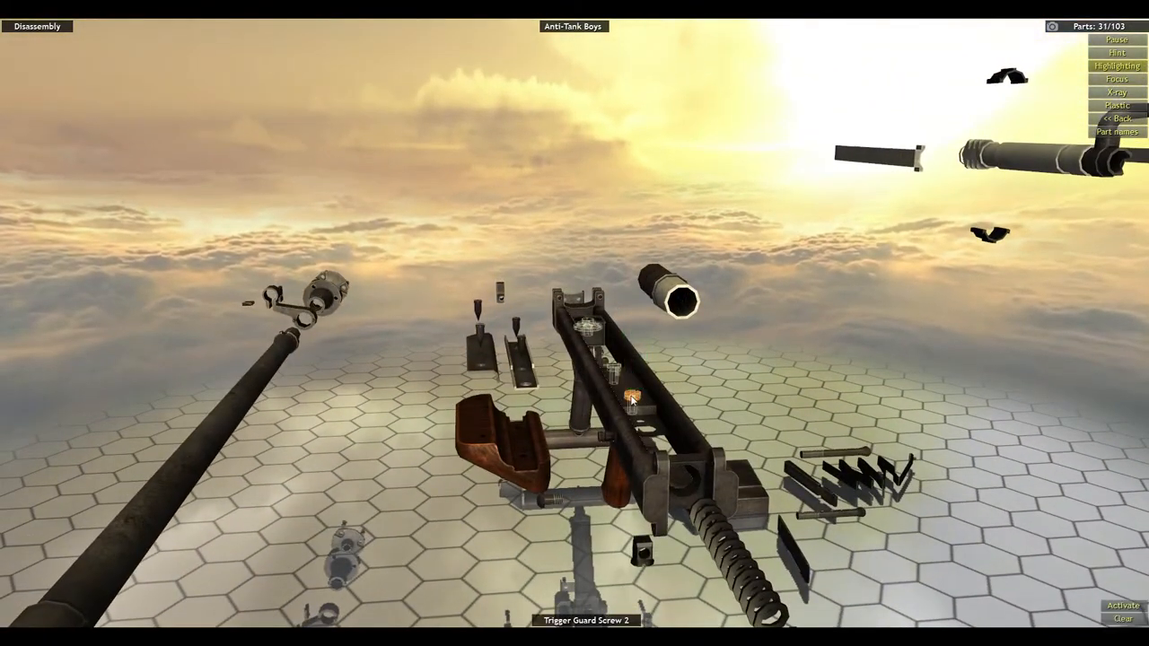
pyautogui.click(629, 390)
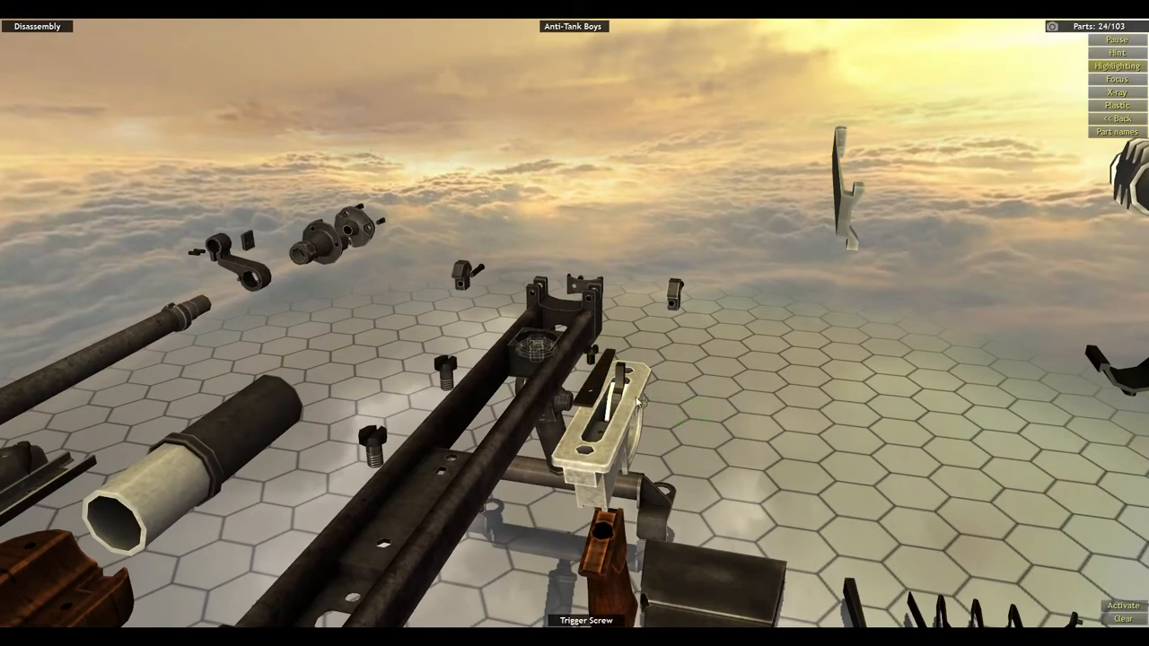
pyautogui.click(608, 399)
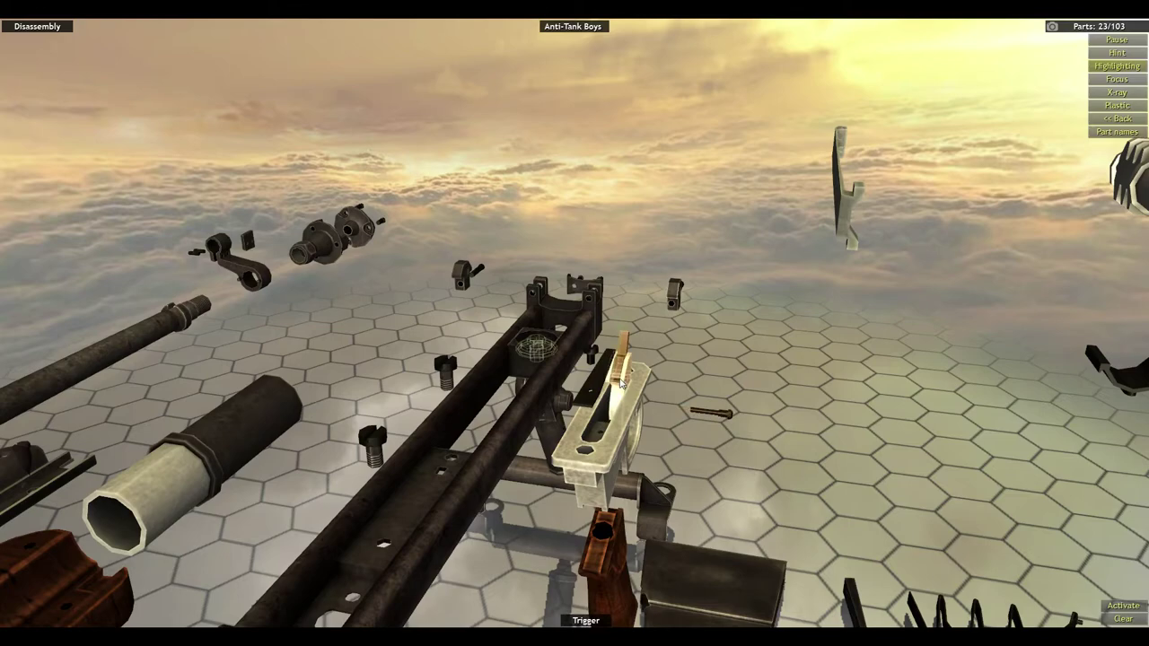
# Step: Detach the trigger, rear sight body and rear sight switch assembly
pyautogui.click(620, 377)
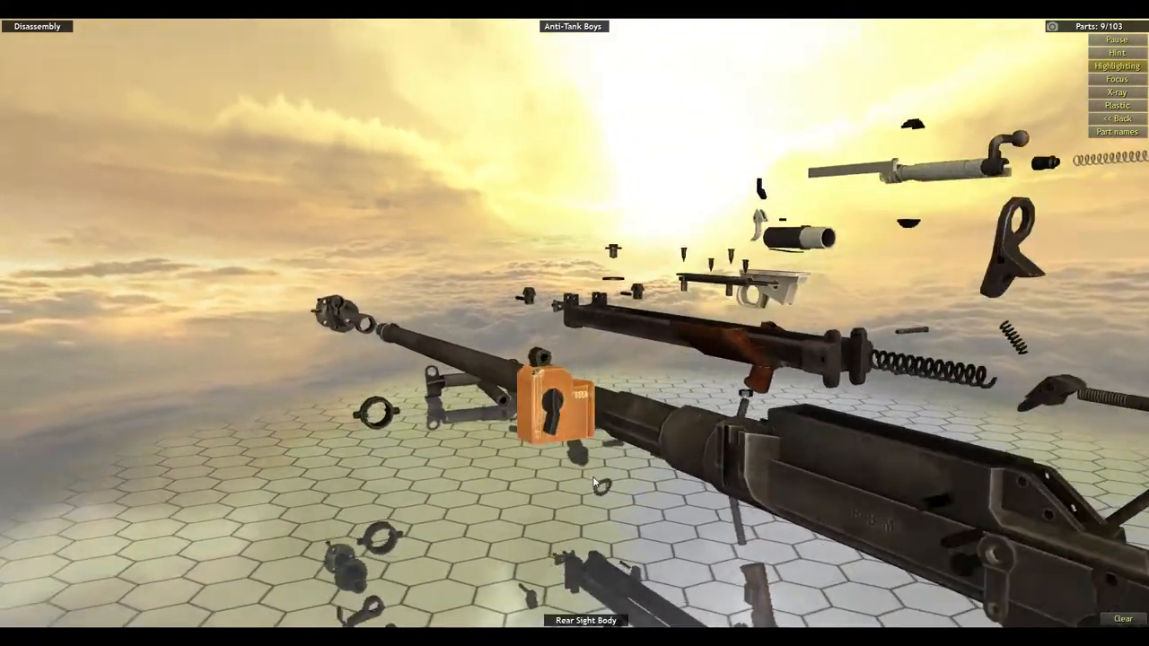
pyautogui.click(551, 408)
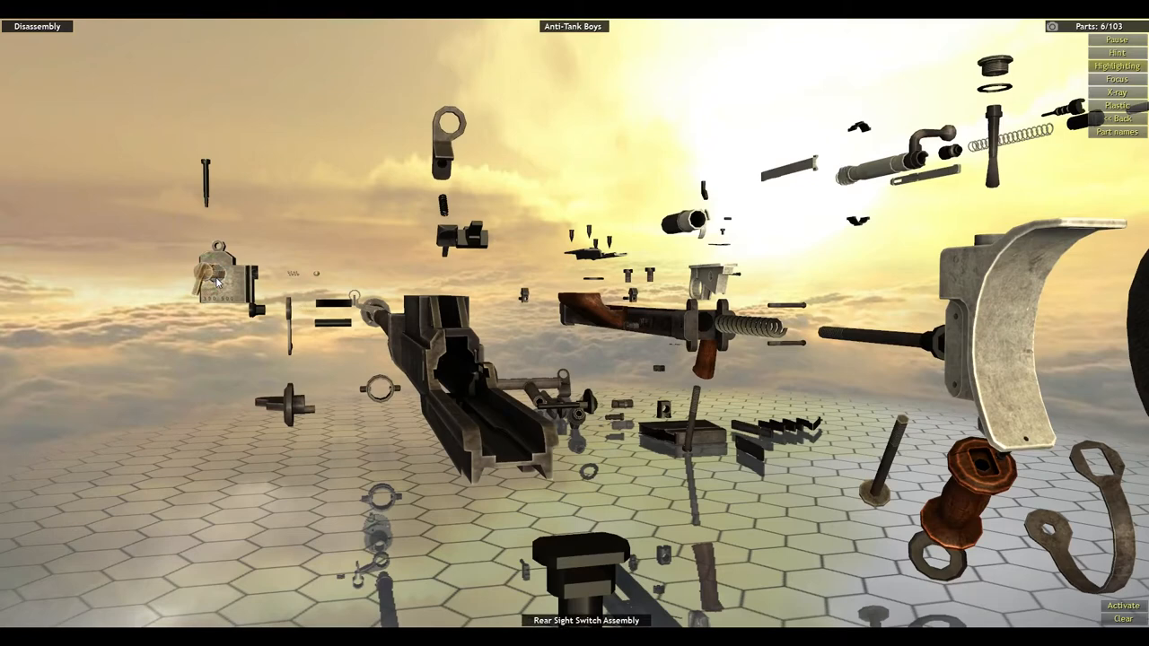
pyautogui.click(216, 278)
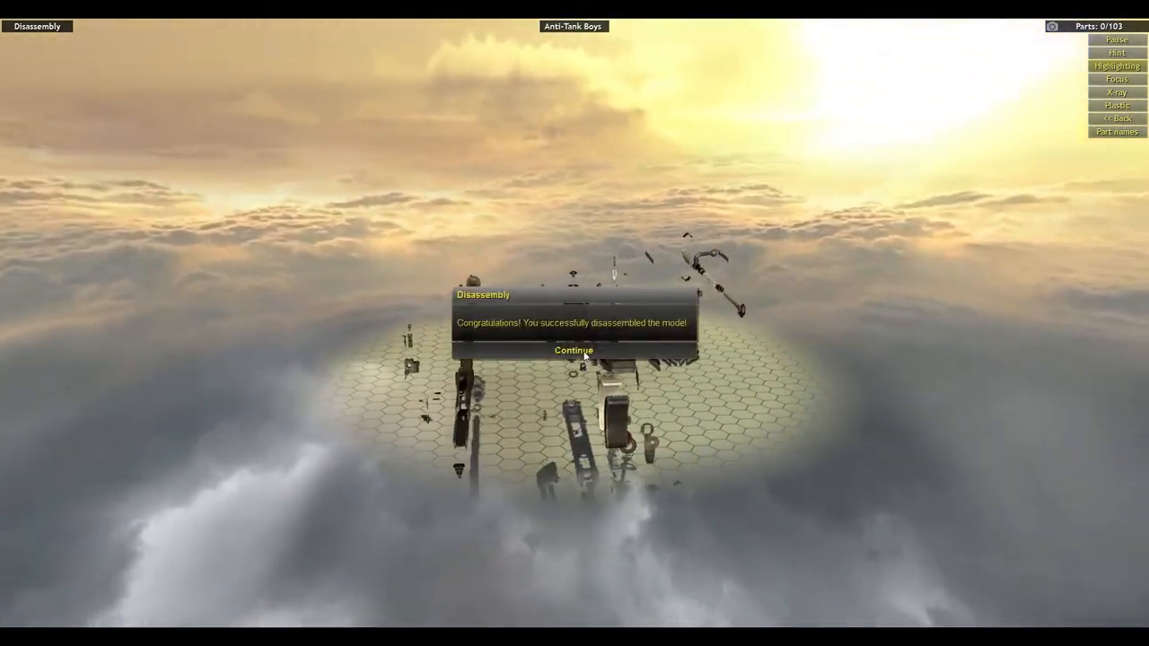
# Step: Dismiss the disassembly-complete and Technician achievement messages, then start refitting parts
pyautogui.click(574, 350)
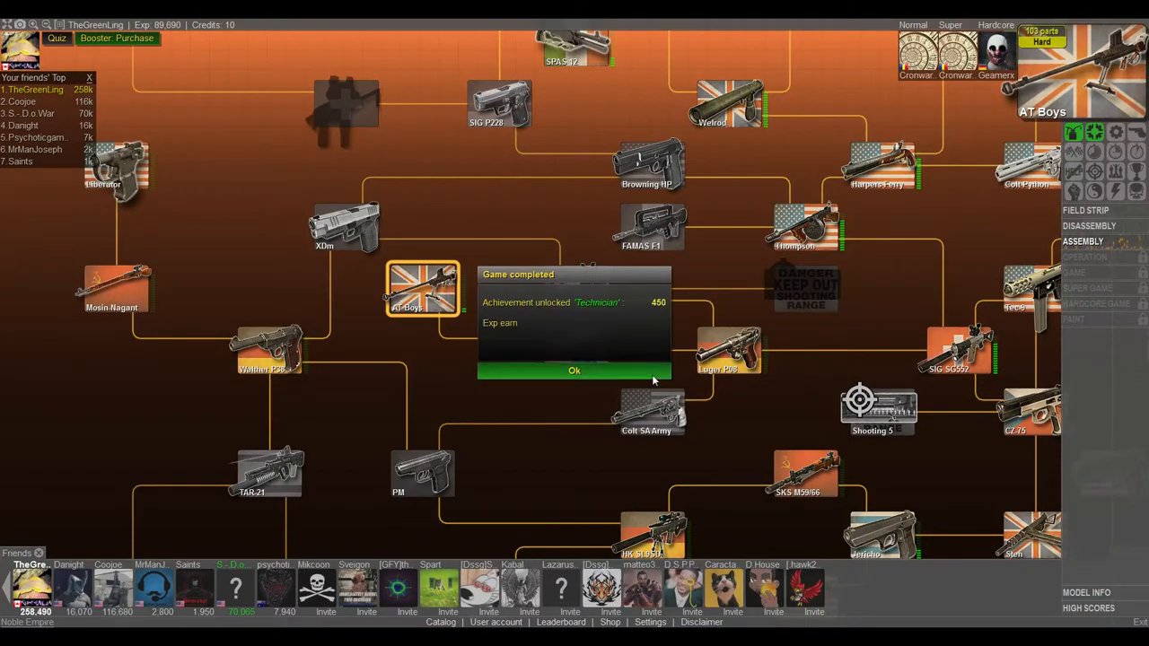
pyautogui.click(574, 370)
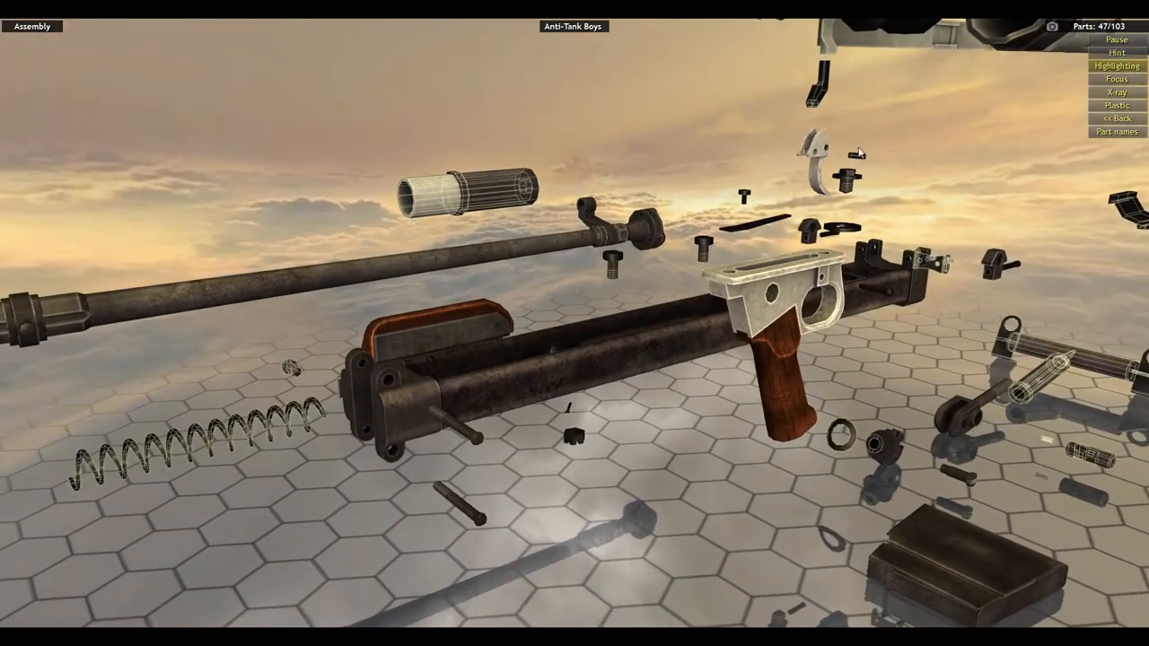
pyautogui.click(815, 162)
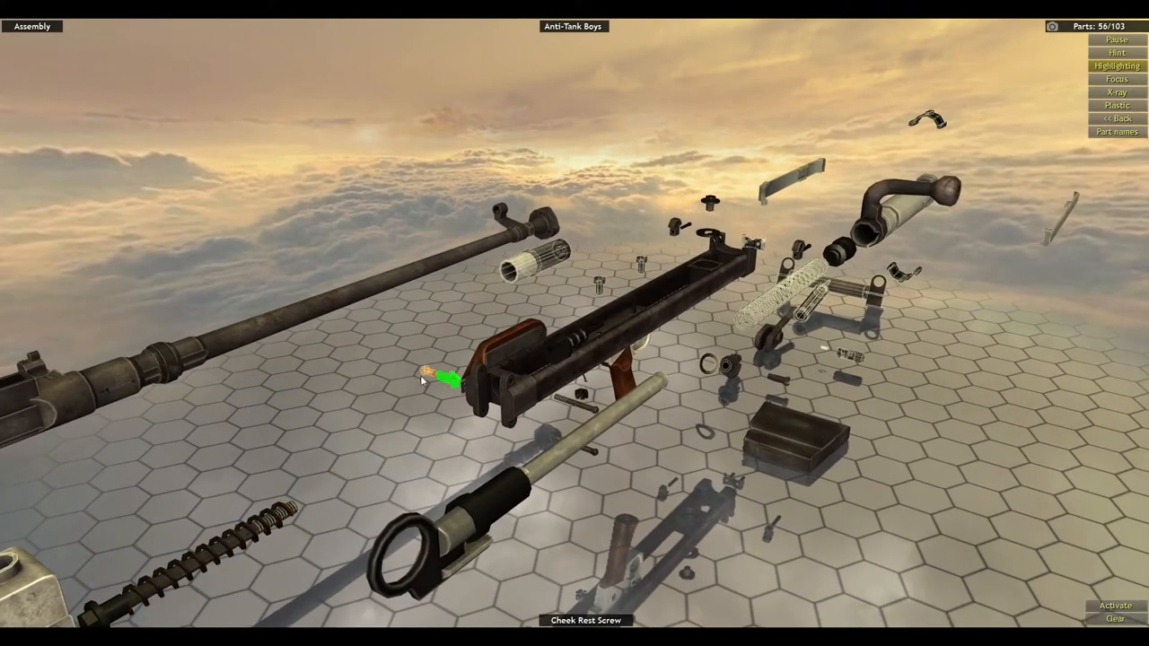
# Step: Fit the cheek rest screw and the next part back onto the rifle
pyautogui.click(432, 379)
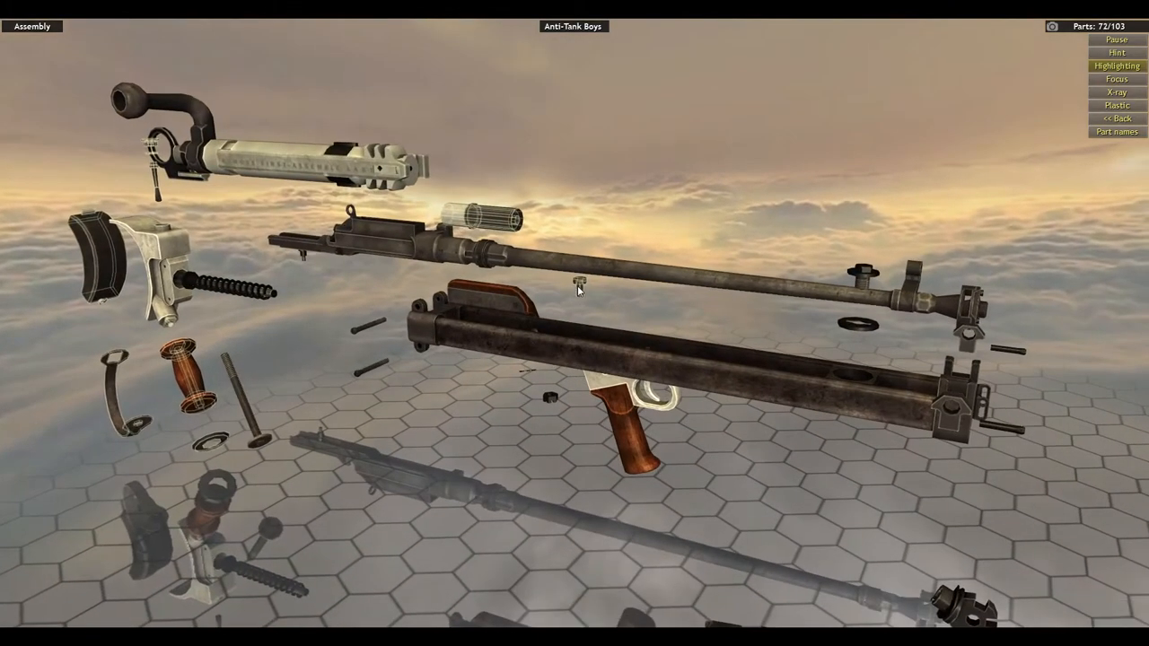
pyautogui.click(581, 283)
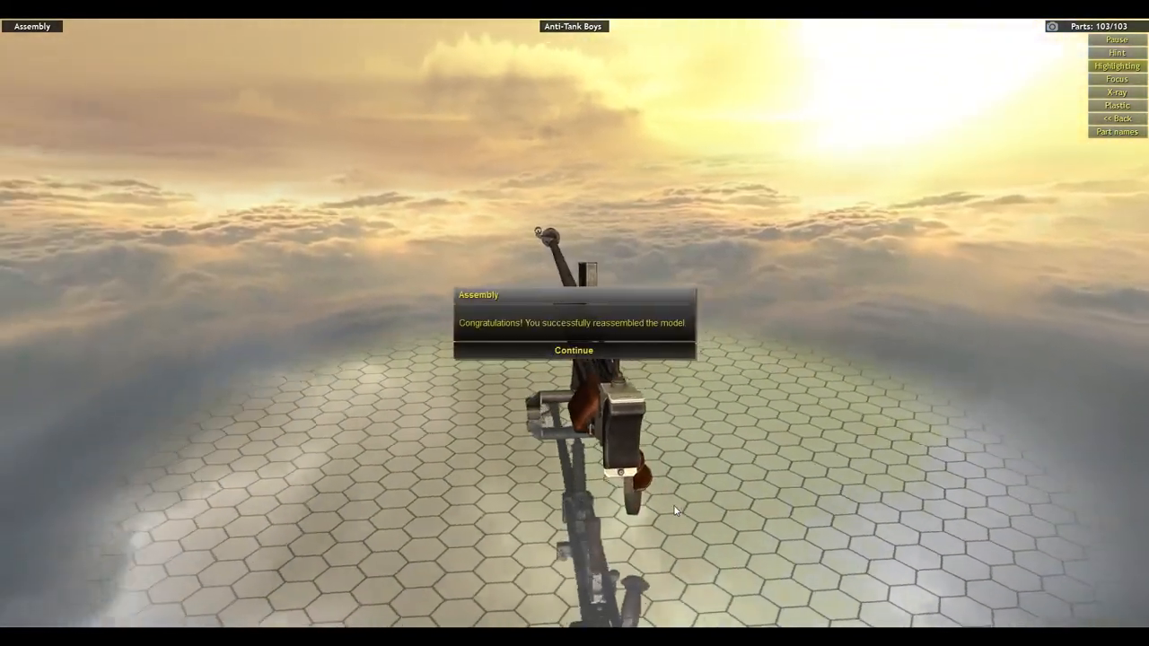
# Step: Dismiss the reassembly congratulations and open AT Boys in Operation mode
pyautogui.click(573, 350)
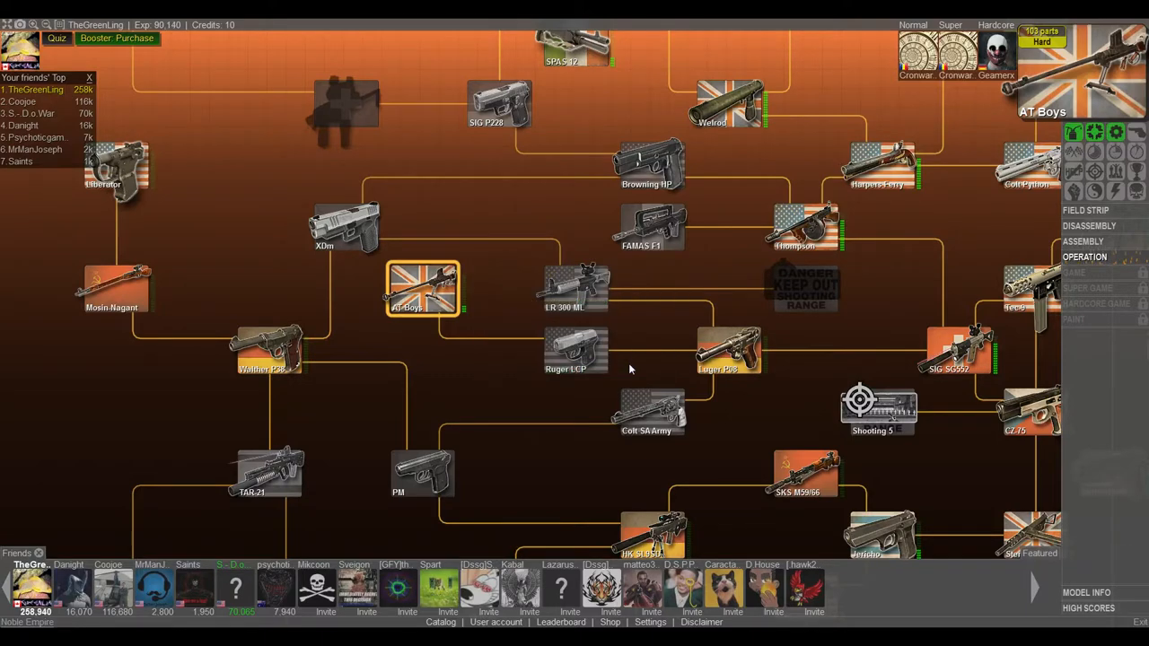
pyautogui.moveTo(1076, 263)
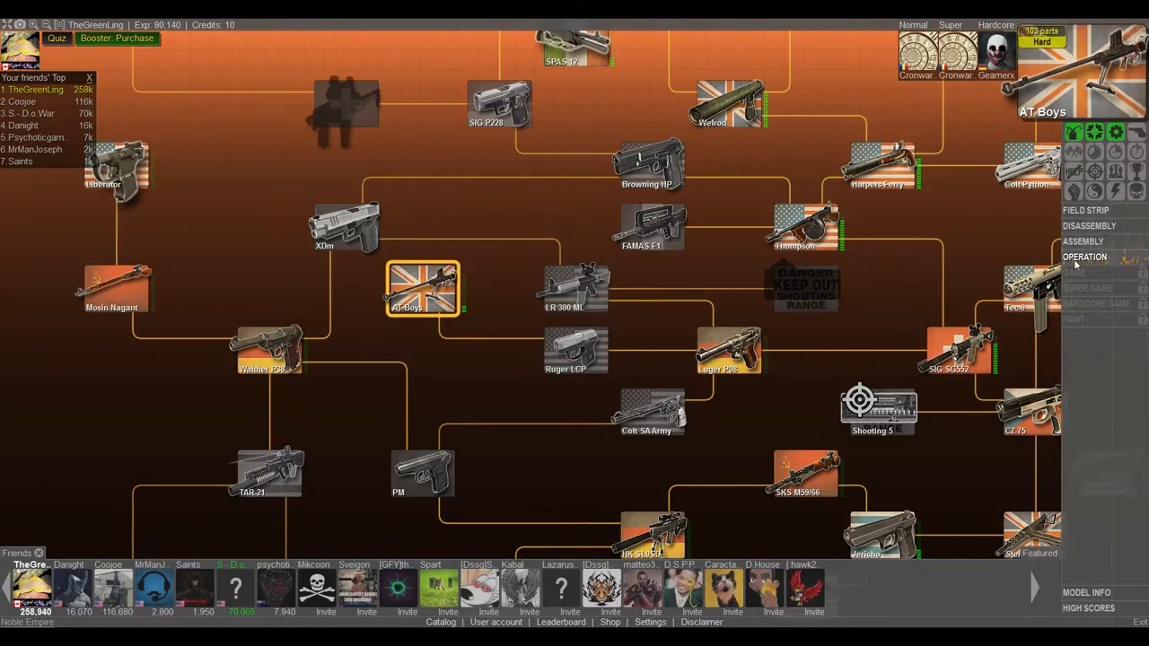
pyautogui.click(1085, 257)
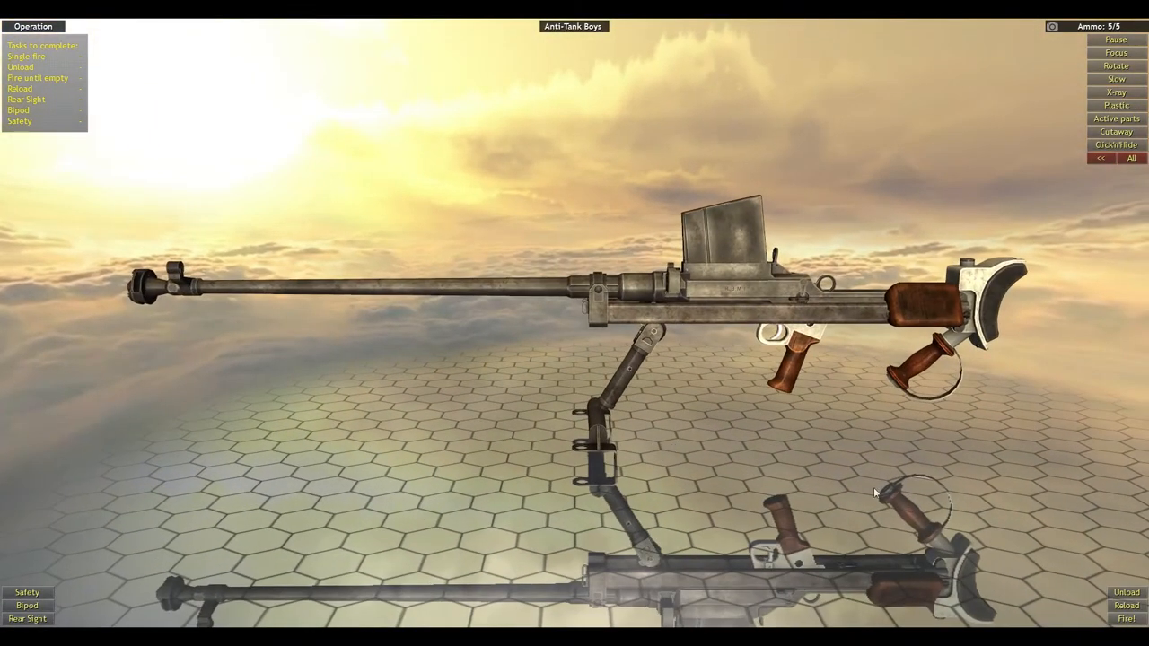
# Step: Fire the Boys rifle repeatedly until the magazine is empty
pyautogui.click(1125, 613)
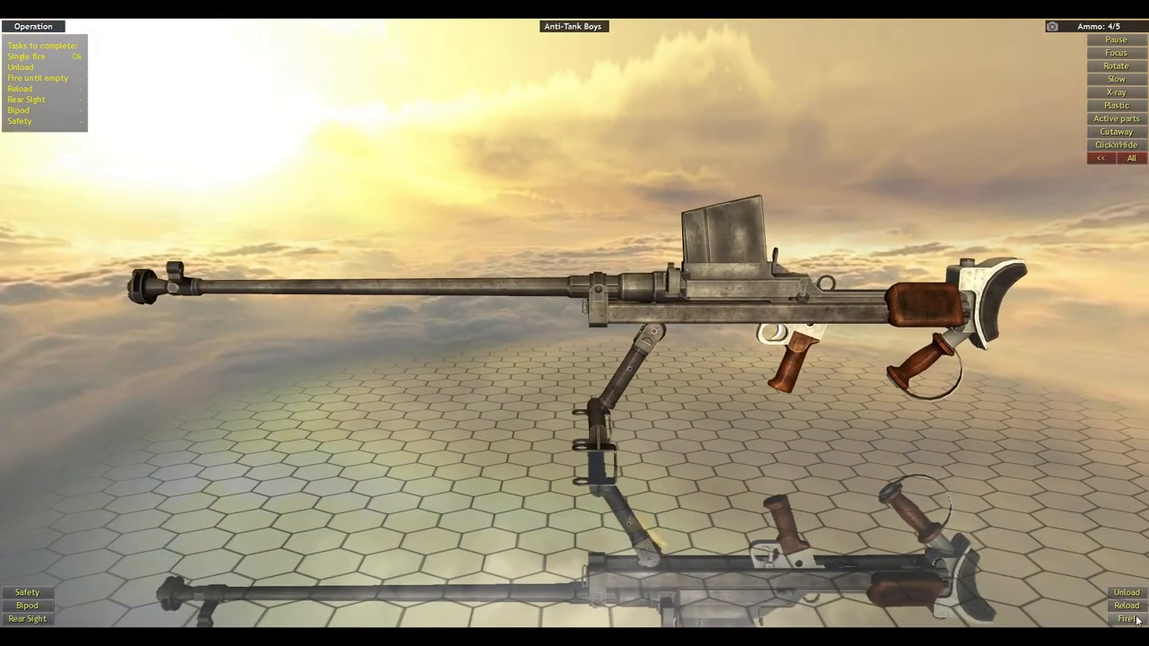
pyautogui.click(1126, 614)
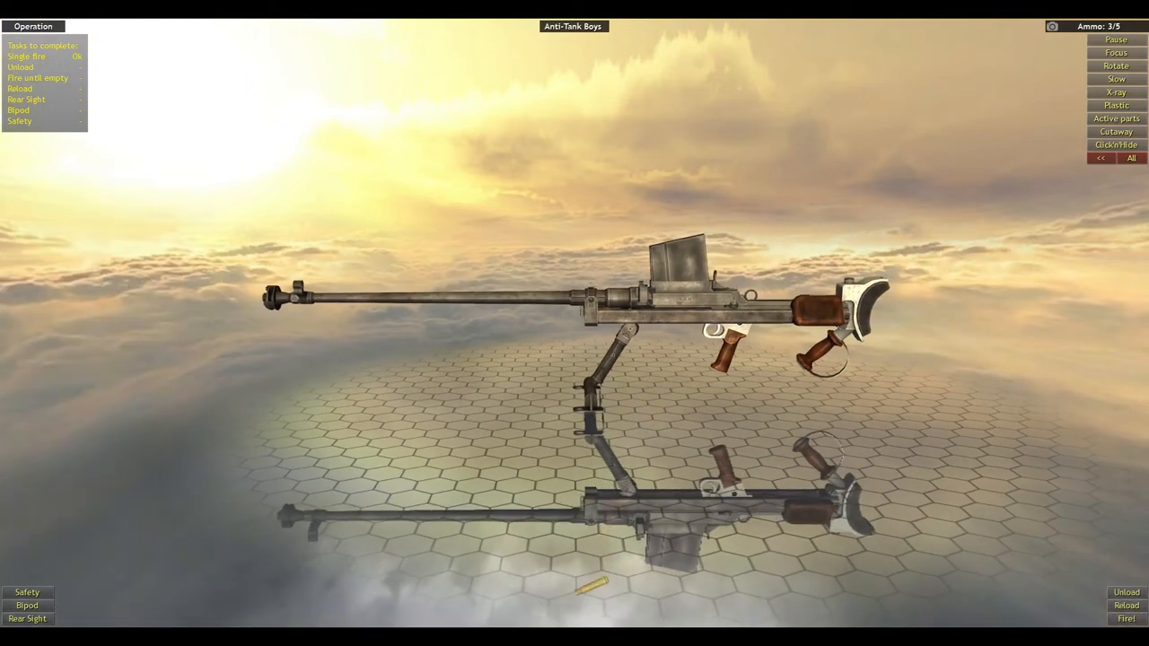
pyautogui.click(1127, 615)
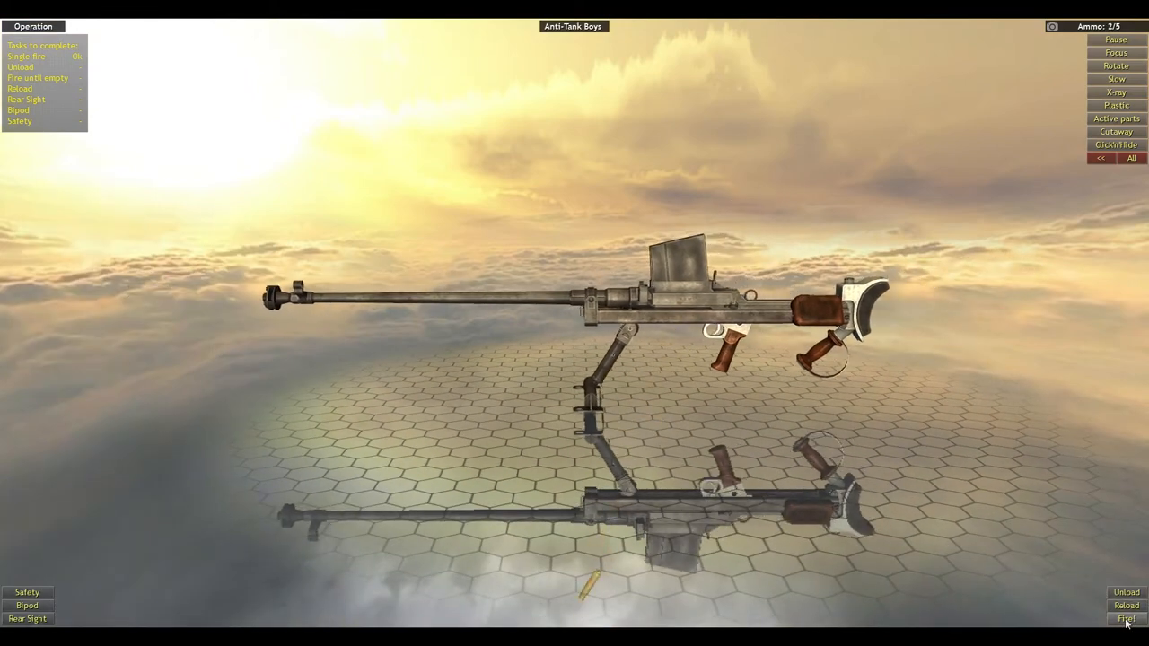
pyautogui.click(1125, 616)
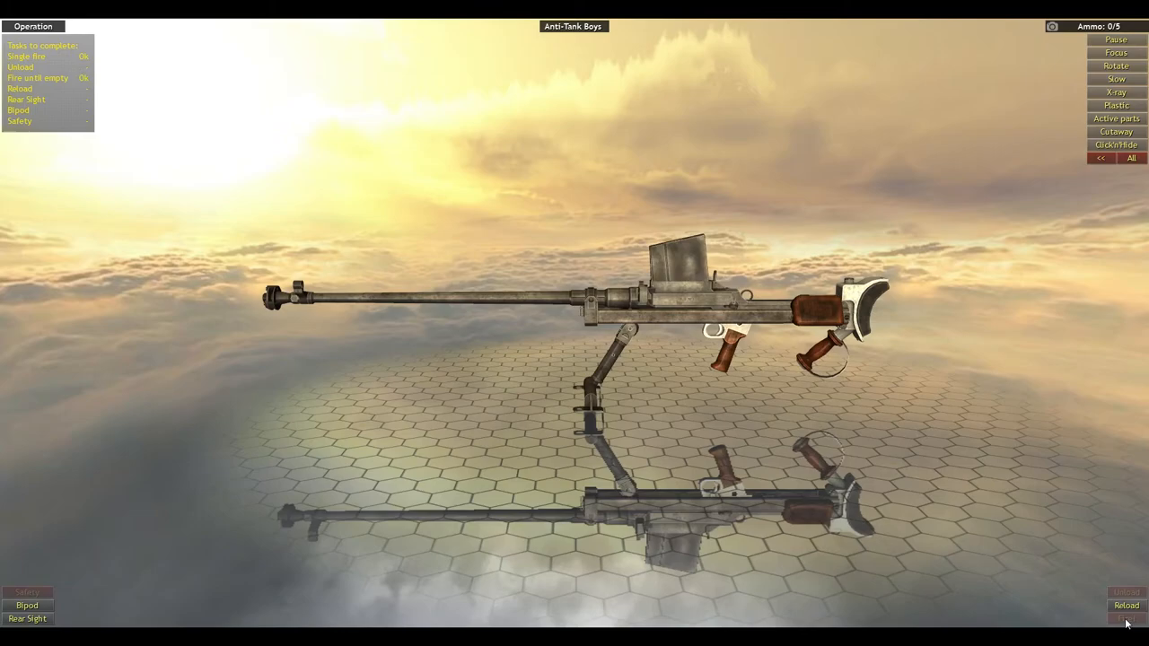
# Step: Reload a full magazine, fire more rounds, then unload the rifle
pyautogui.click(1123, 607)
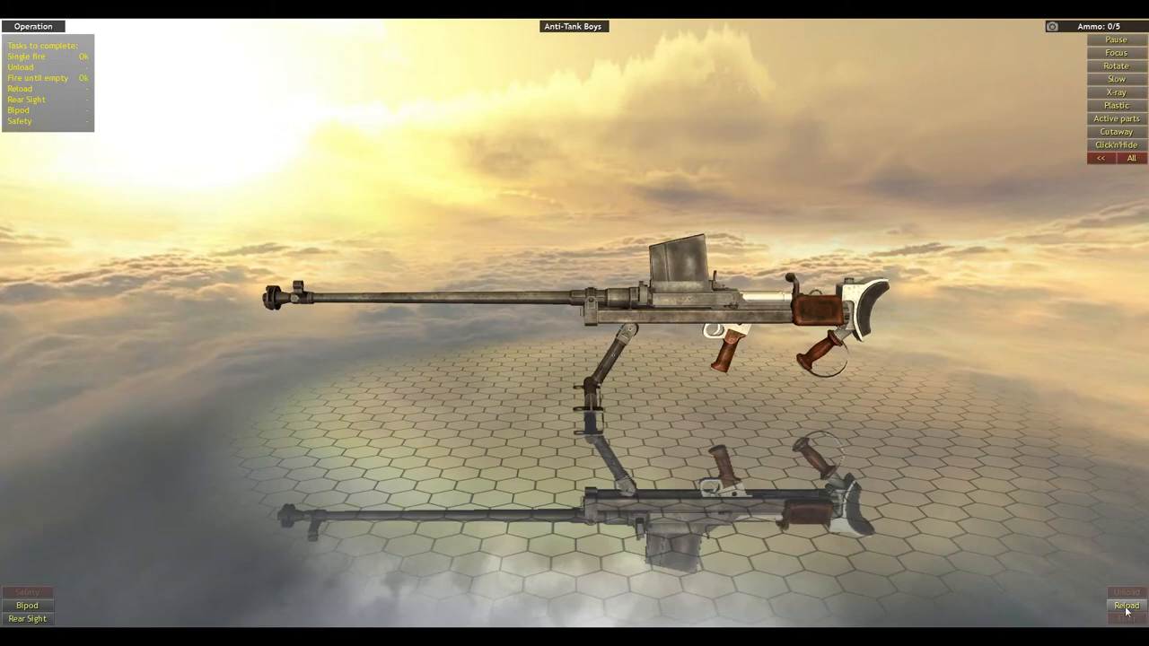
pyautogui.click(1126, 601)
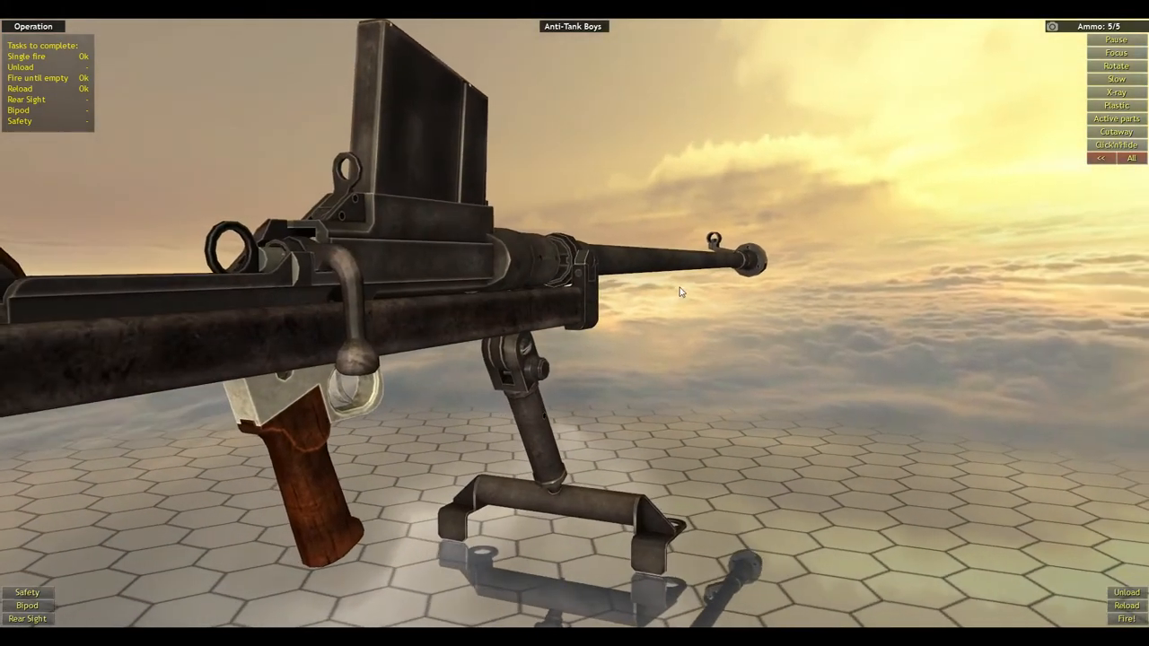
pyautogui.click(1125, 636)
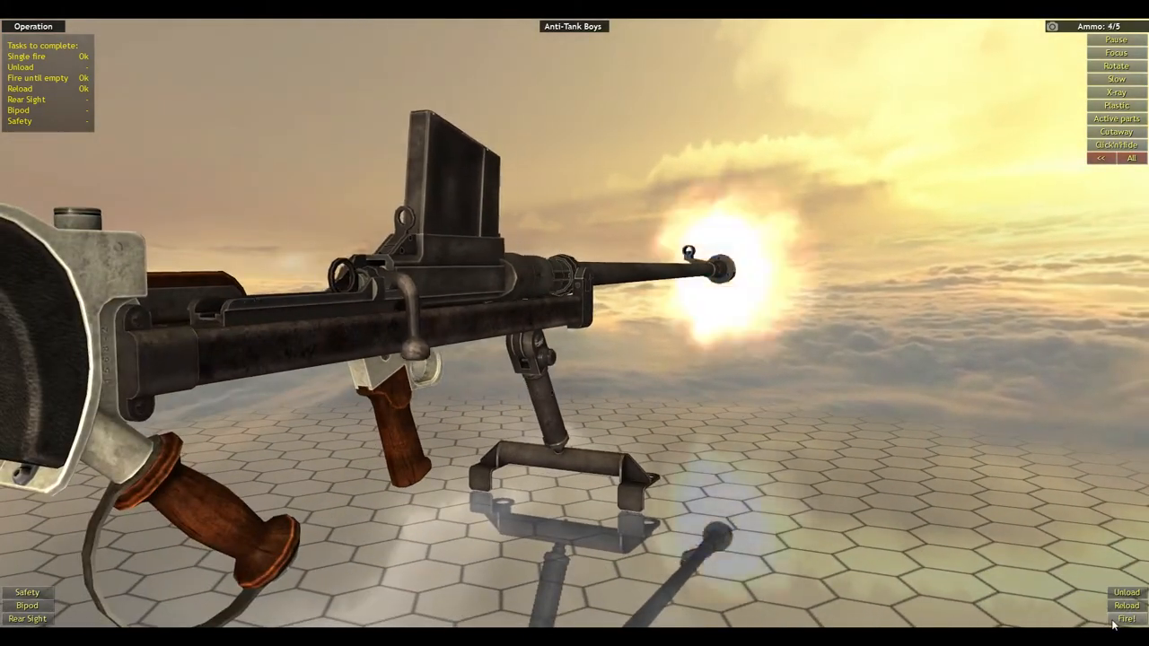
pyautogui.click(1124, 637)
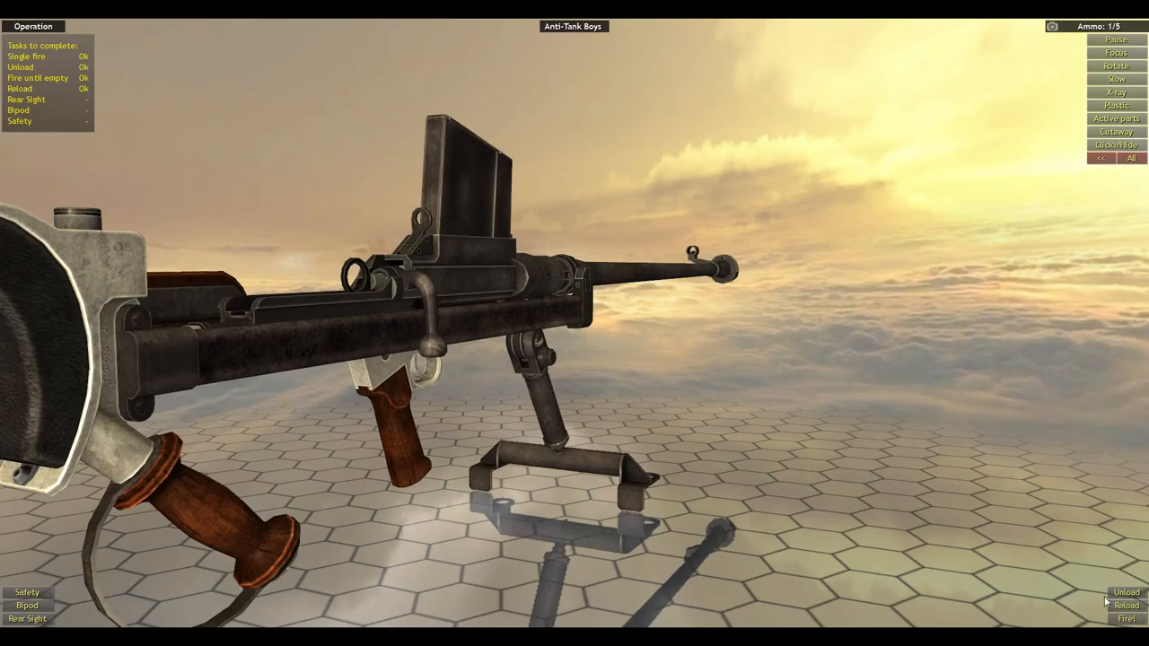
pyautogui.click(1125, 604)
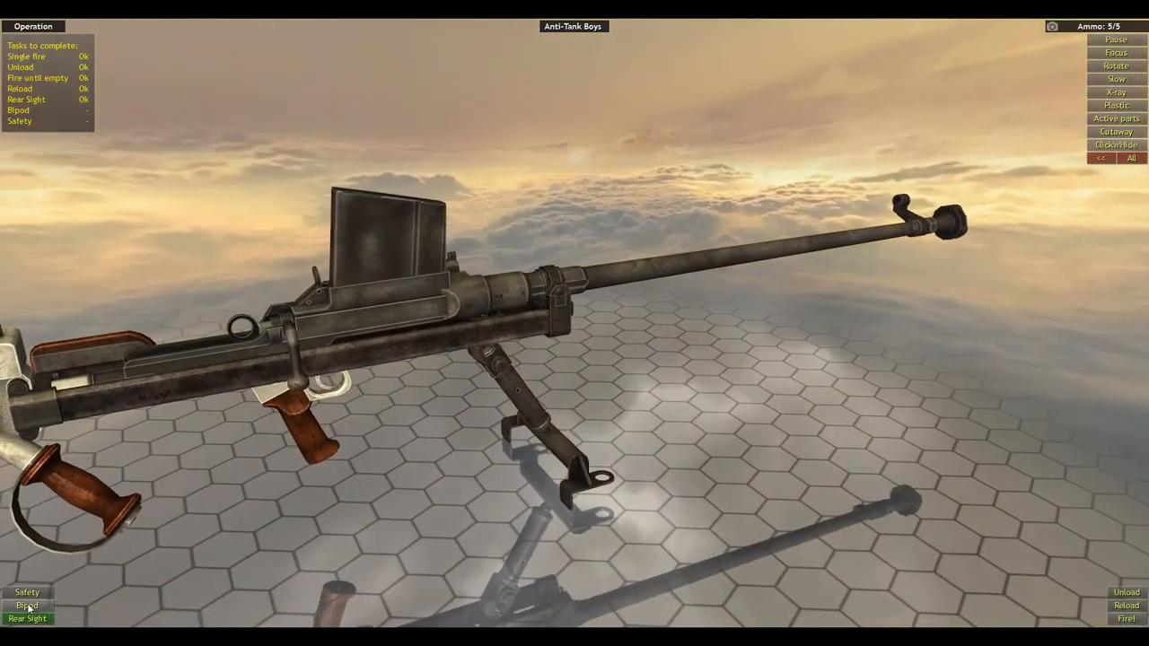
# Step: Fold out the bipod, fire a round and switch to the X-ray view
pyautogui.click(26, 606)
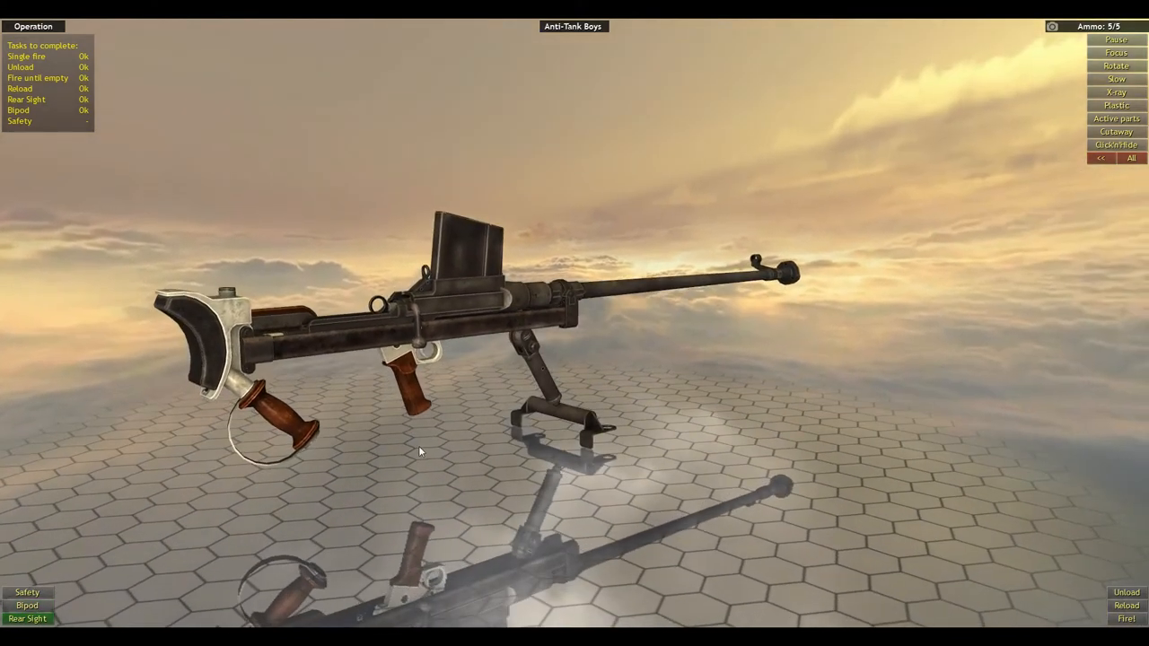
pyautogui.click(26, 606)
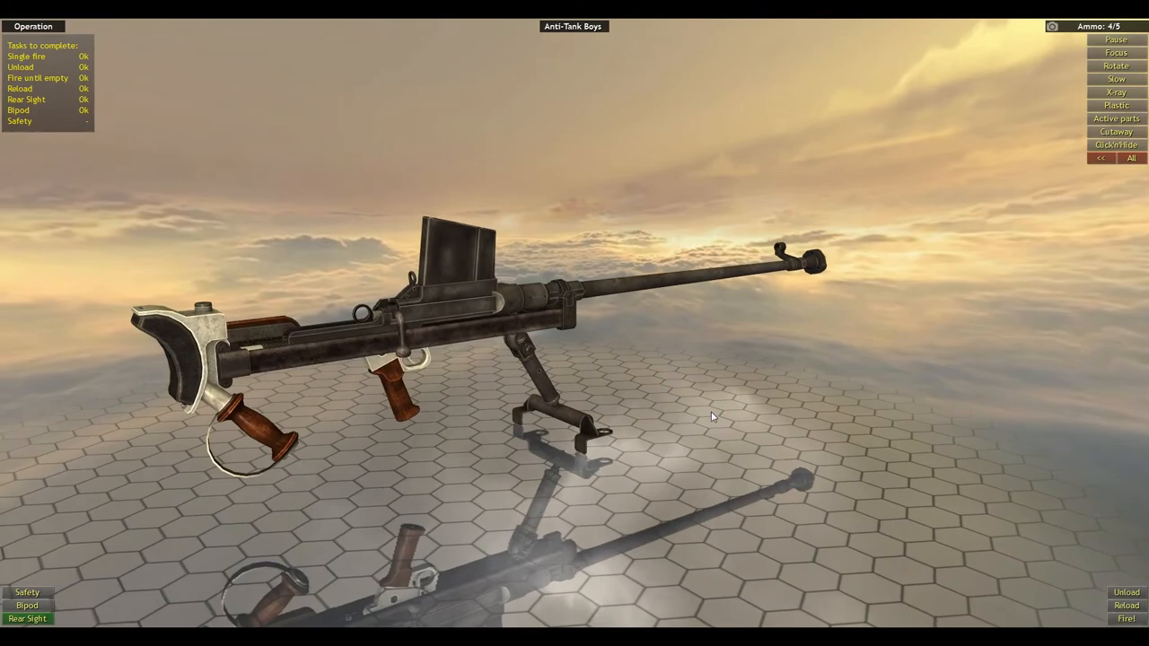
pyautogui.click(1114, 91)
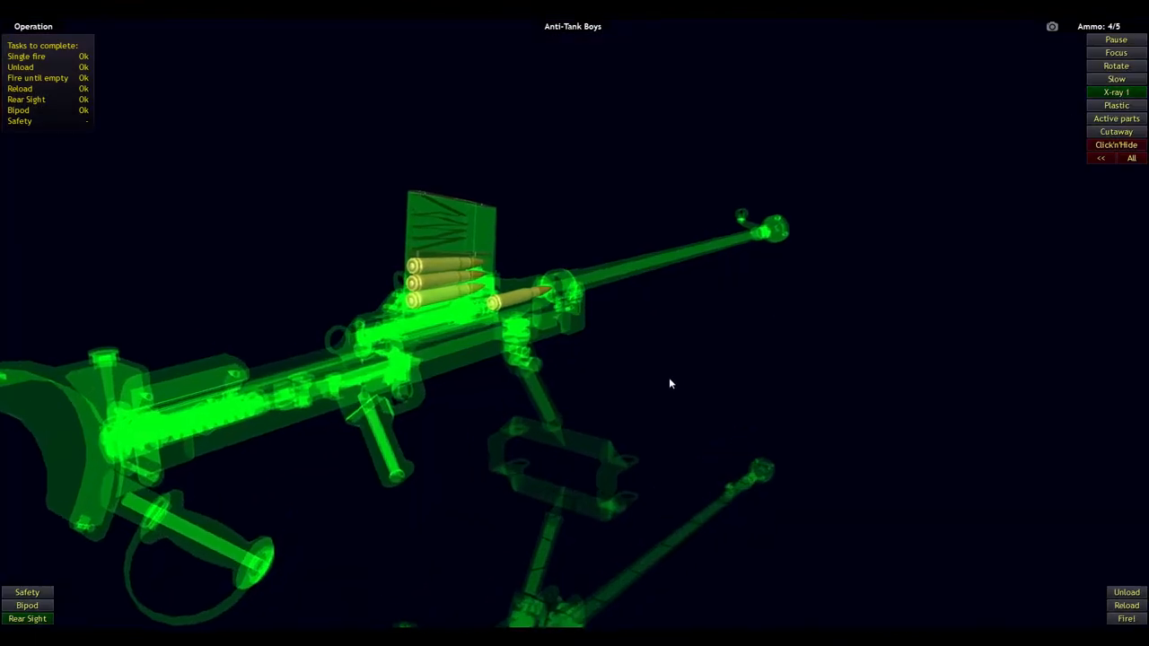
# Step: Unload the Boys rifle, reload it to five rounds, and turn on slow motion
pyautogui.click(1126, 618)
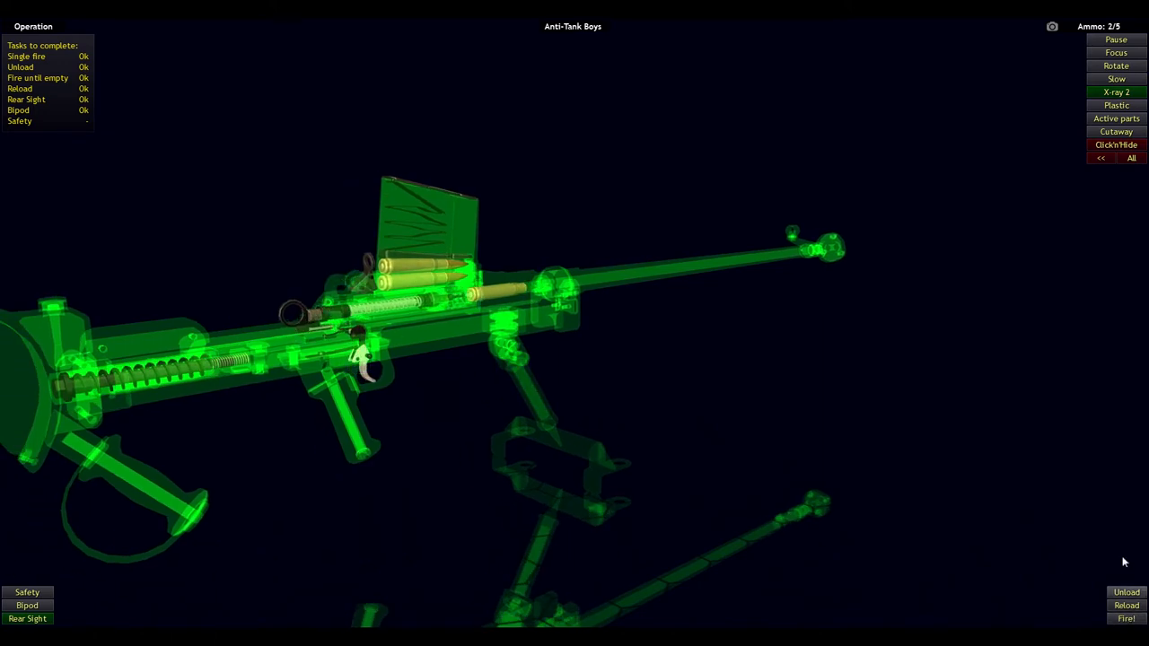
pyautogui.click(1125, 617)
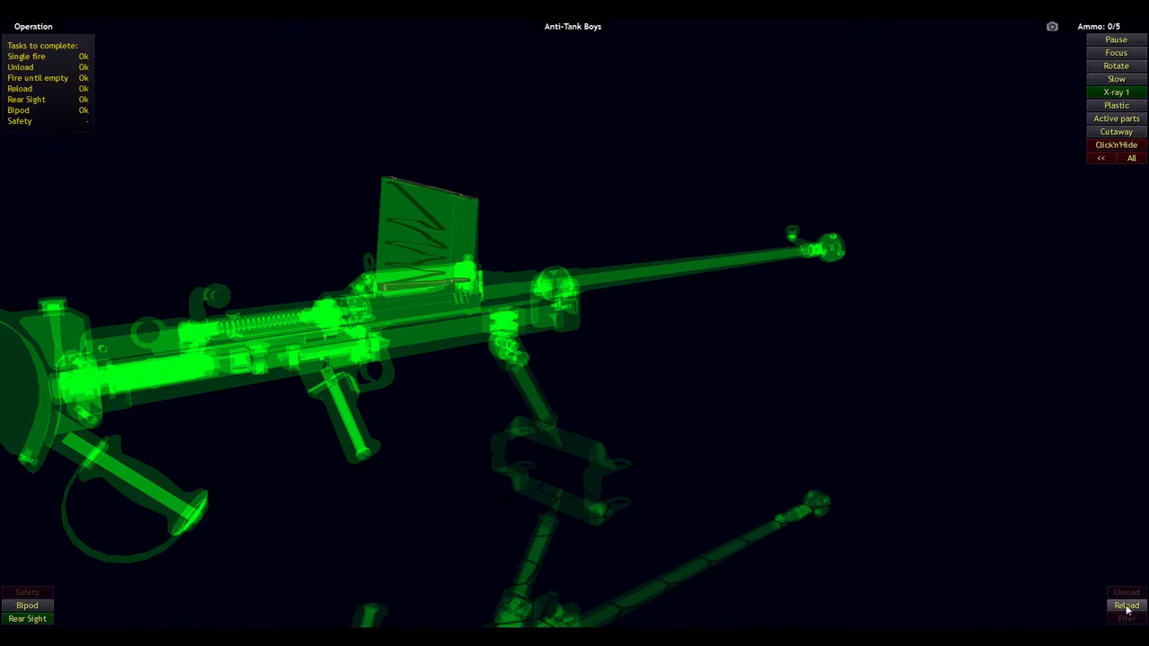
pyautogui.click(1126, 605)
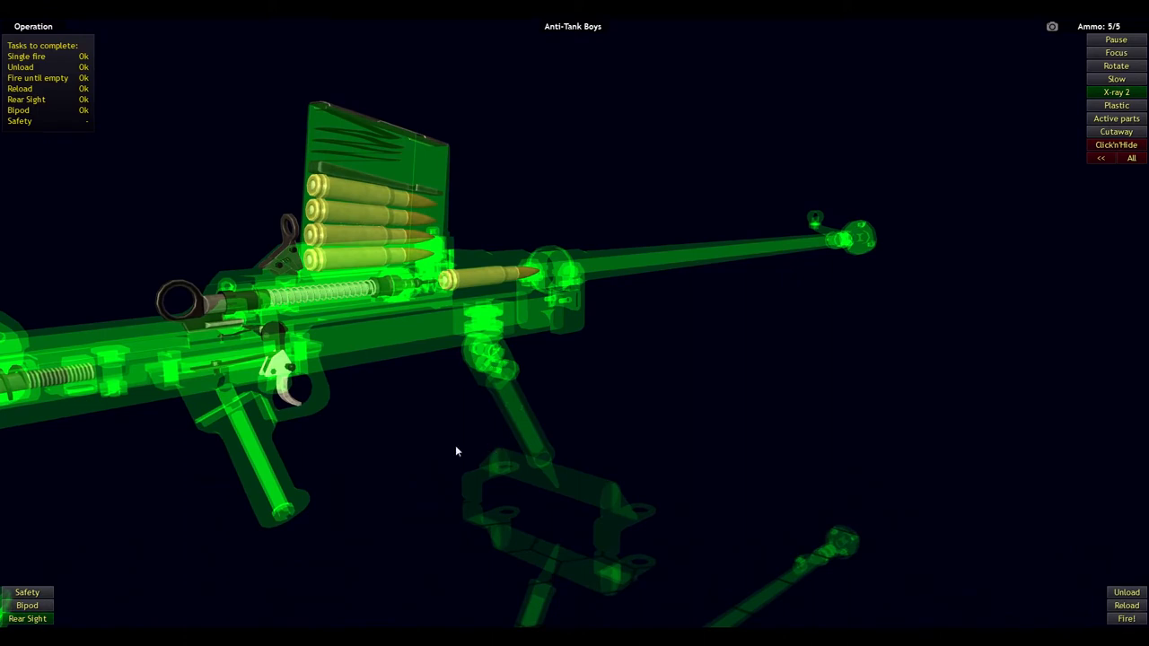
pyautogui.click(1115, 79)
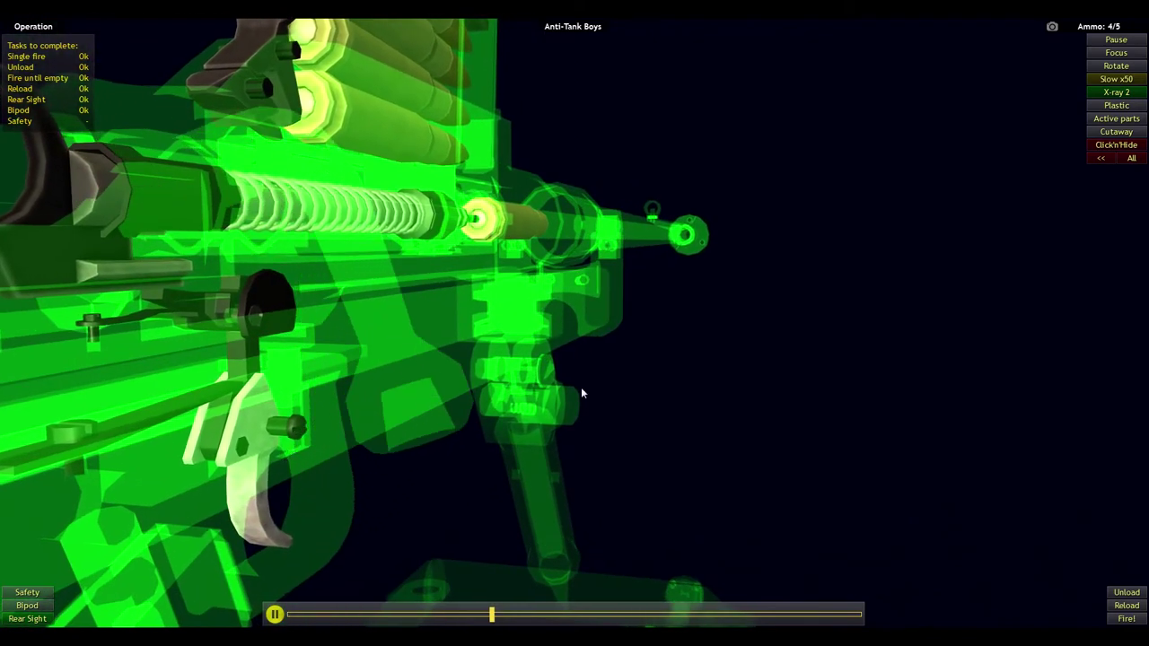
# Step: Set slow motion to x2 and fire two rounds from the see-through rifle
pyautogui.click(1115, 79)
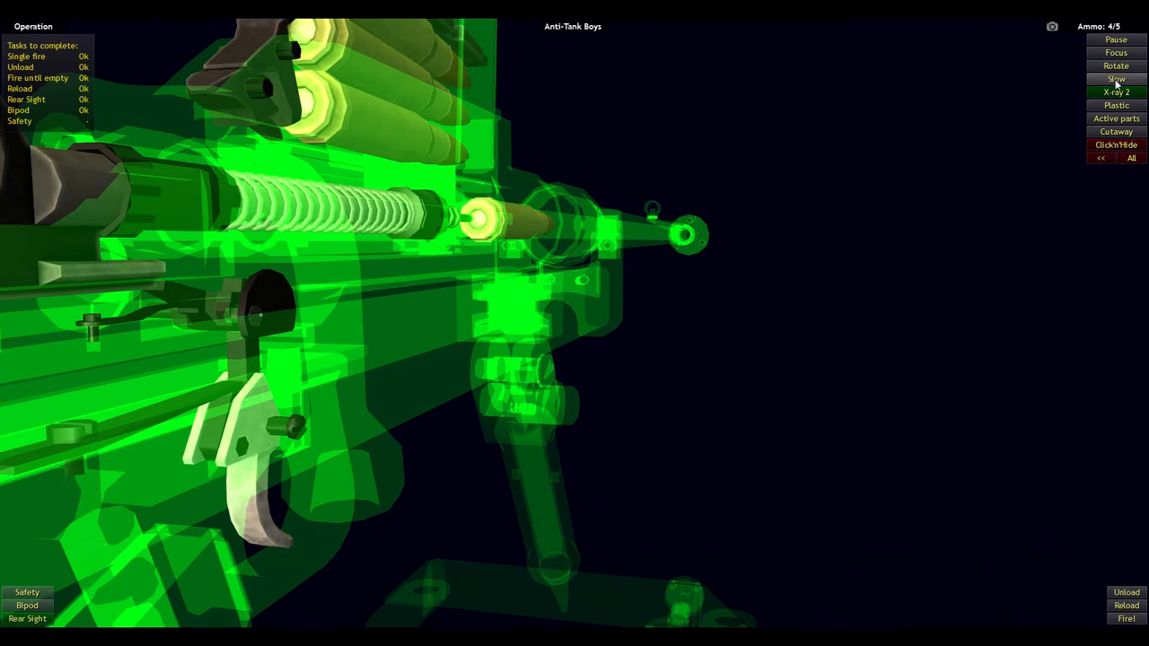
pyautogui.click(1114, 79)
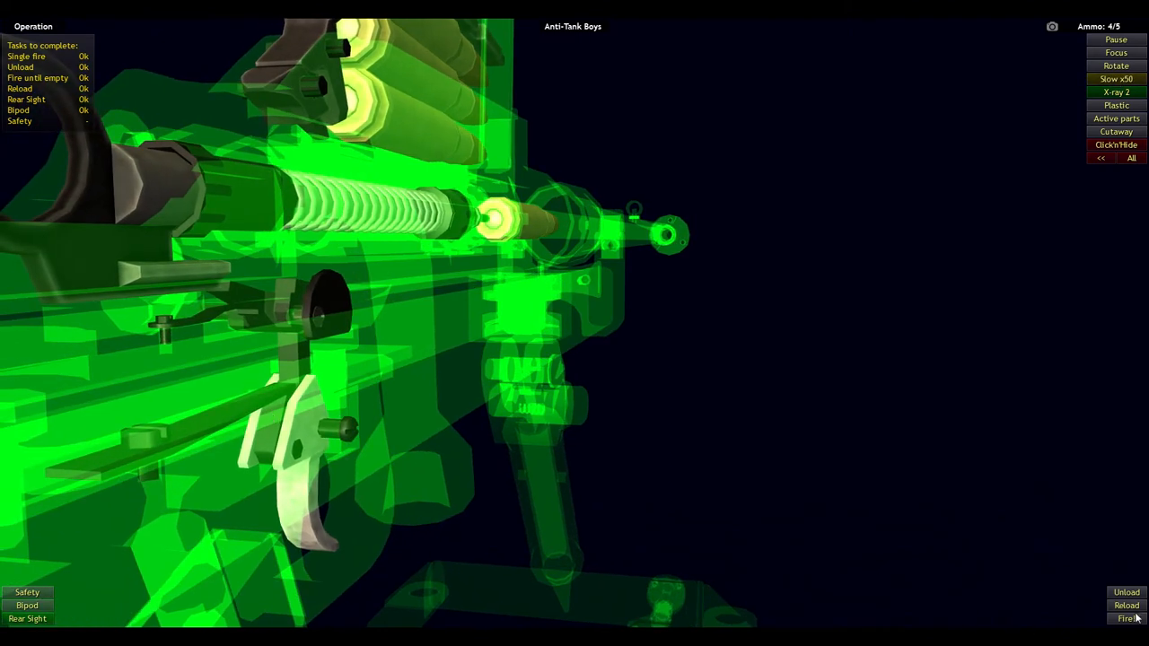
pyautogui.click(1126, 618)
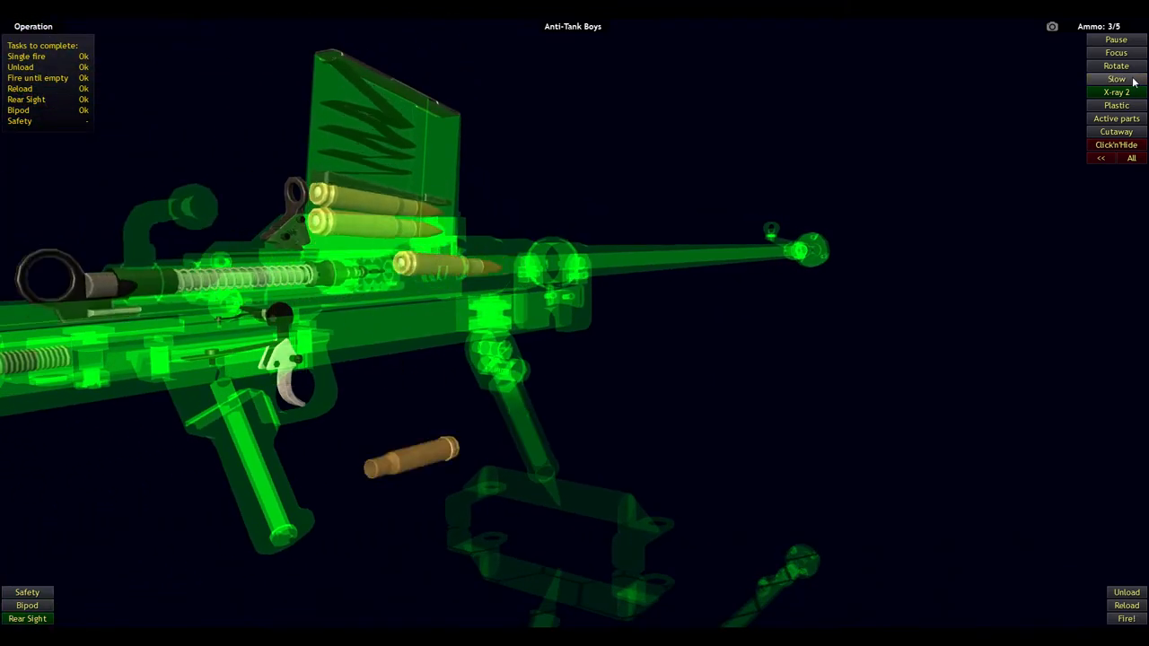
pyautogui.click(1116, 79)
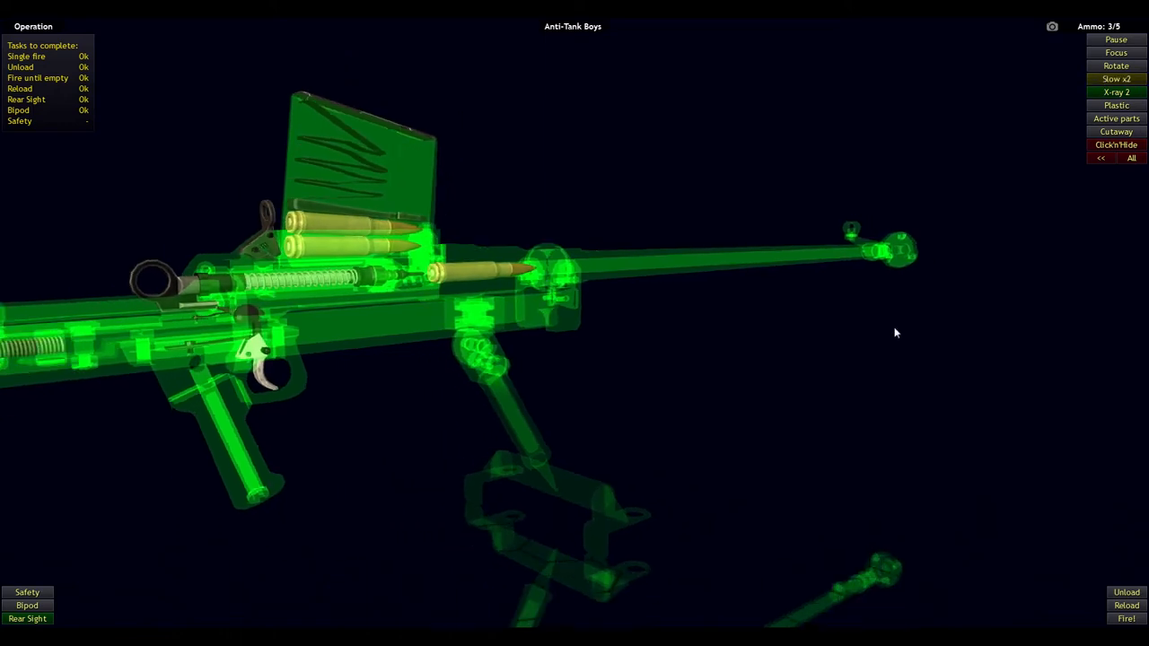
pyautogui.click(1124, 620)
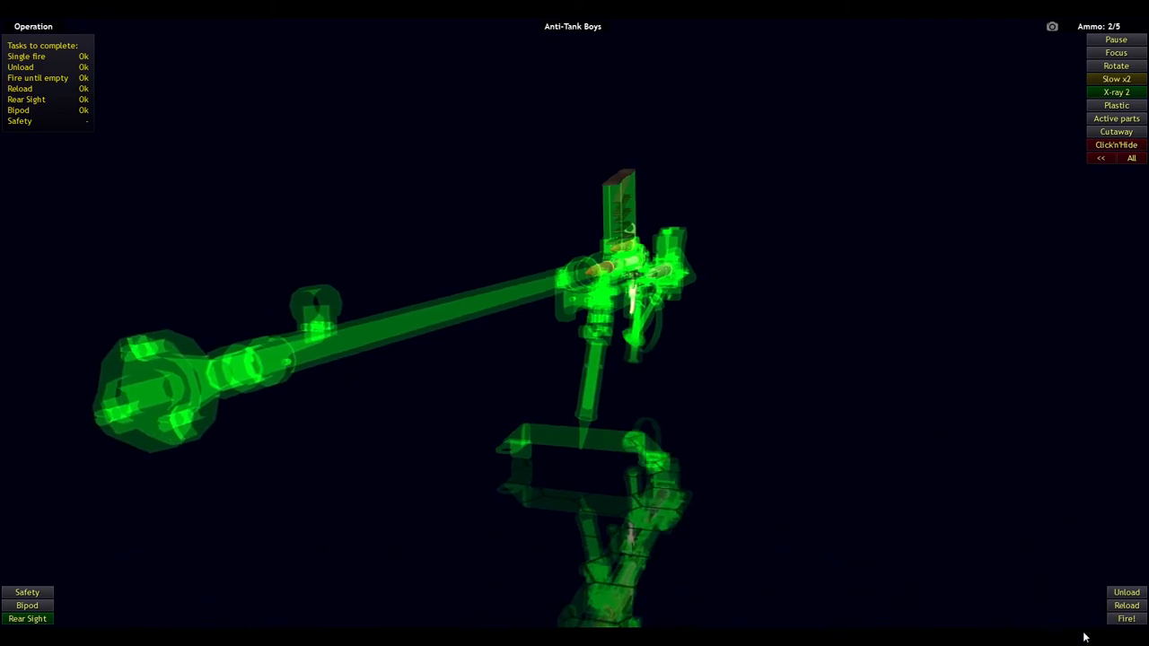
# Step: Reload, fire two more rounds until ammo reads 1/5, and leave X-ray view
pyautogui.click(1126, 616)
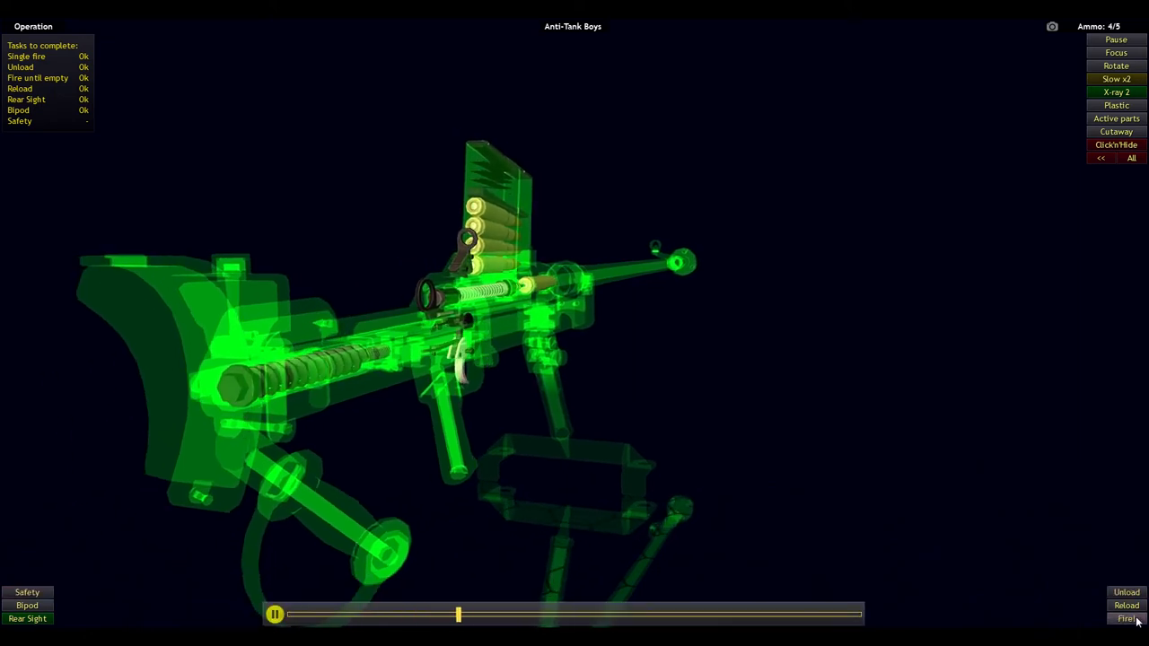
pyautogui.click(1125, 617)
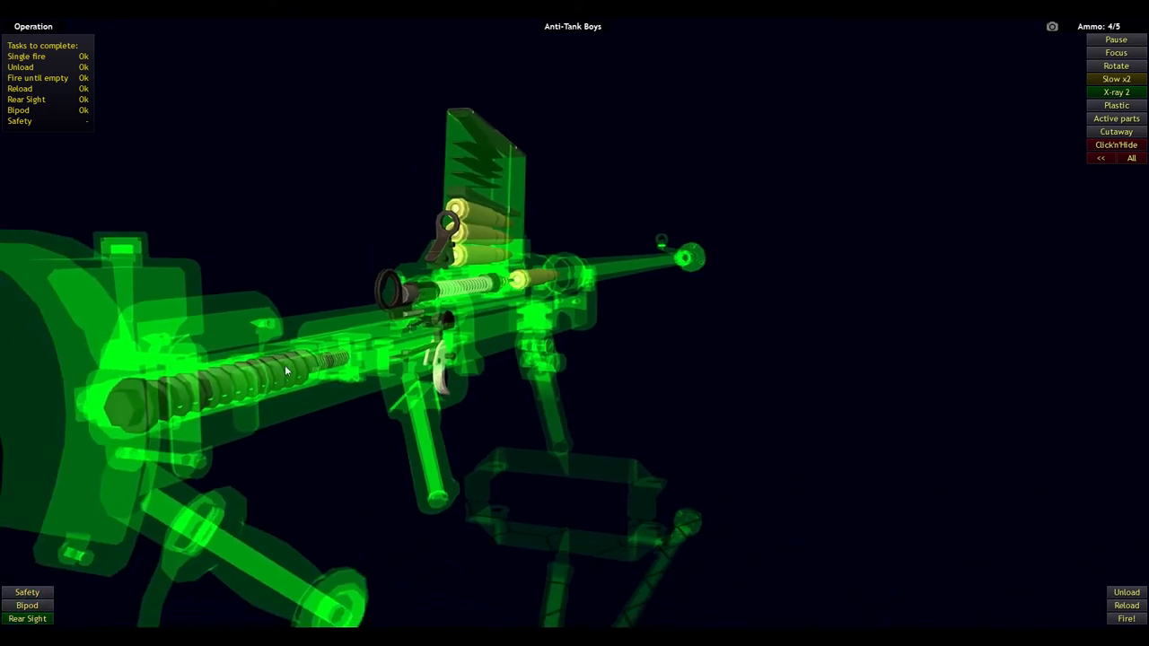
pyautogui.moveTo(897, 536)
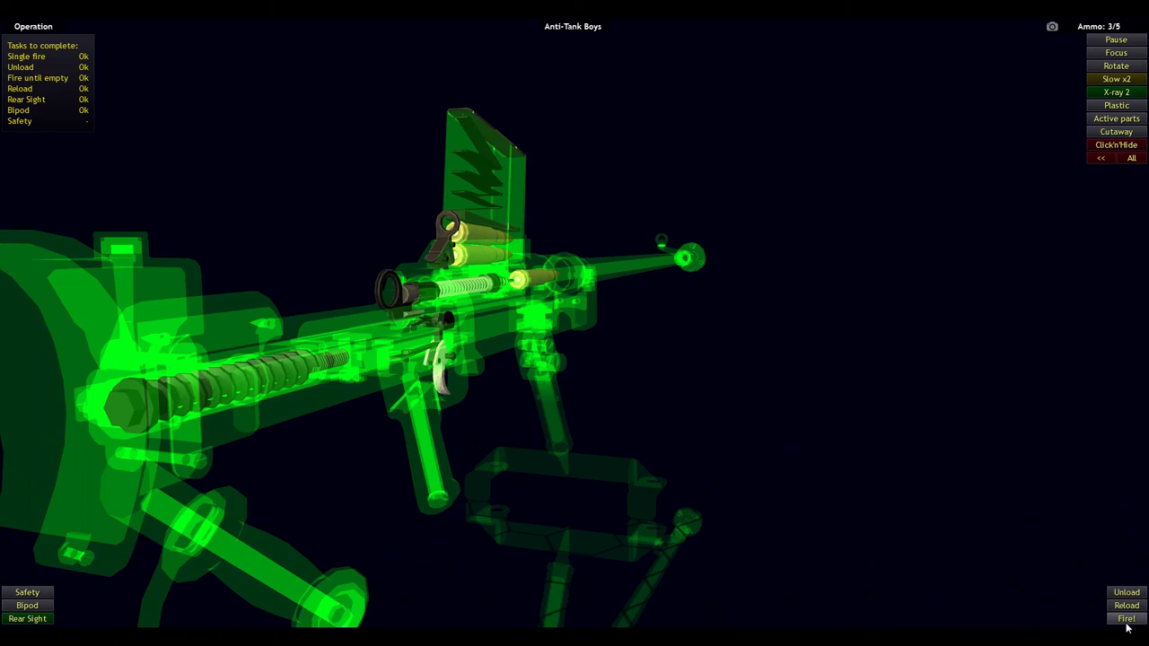
pyautogui.click(1126, 617)
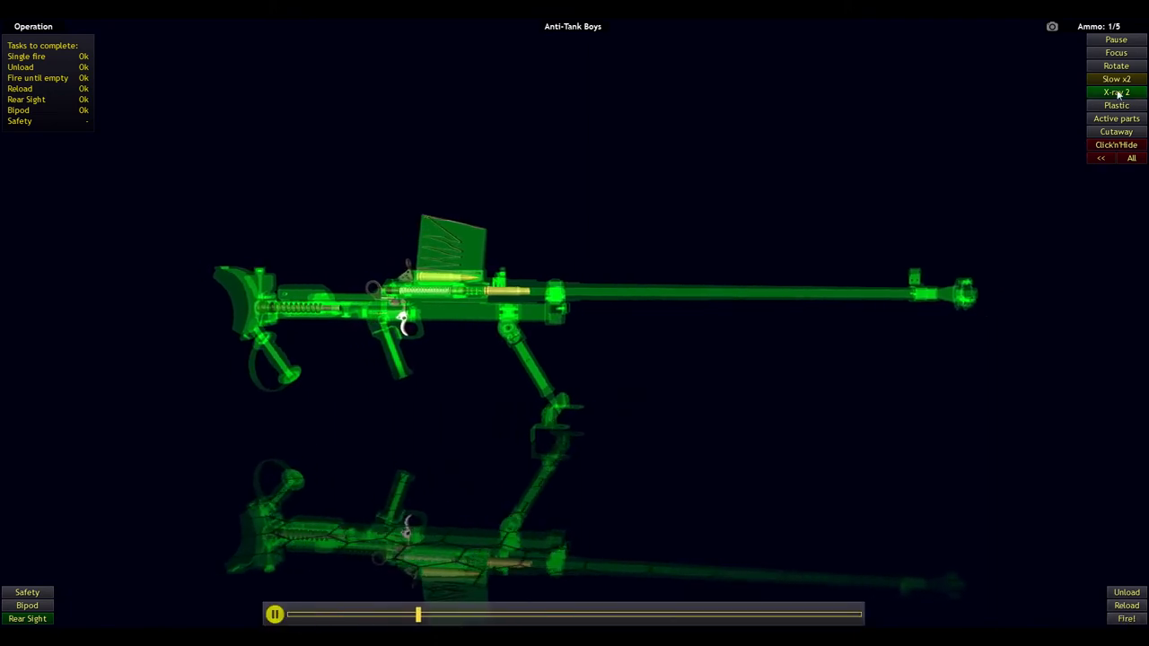
pyautogui.click(1116, 92)
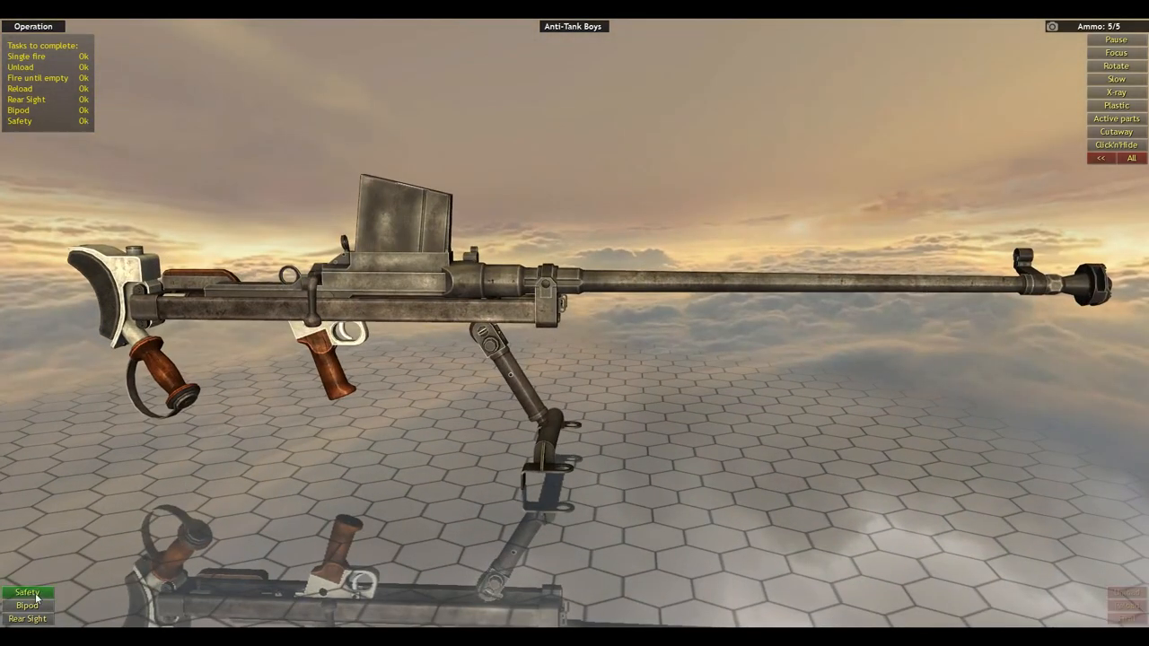
# Step: Complete the Safety task and close the Operator achievement popup with Continue
pyautogui.click(27, 587)
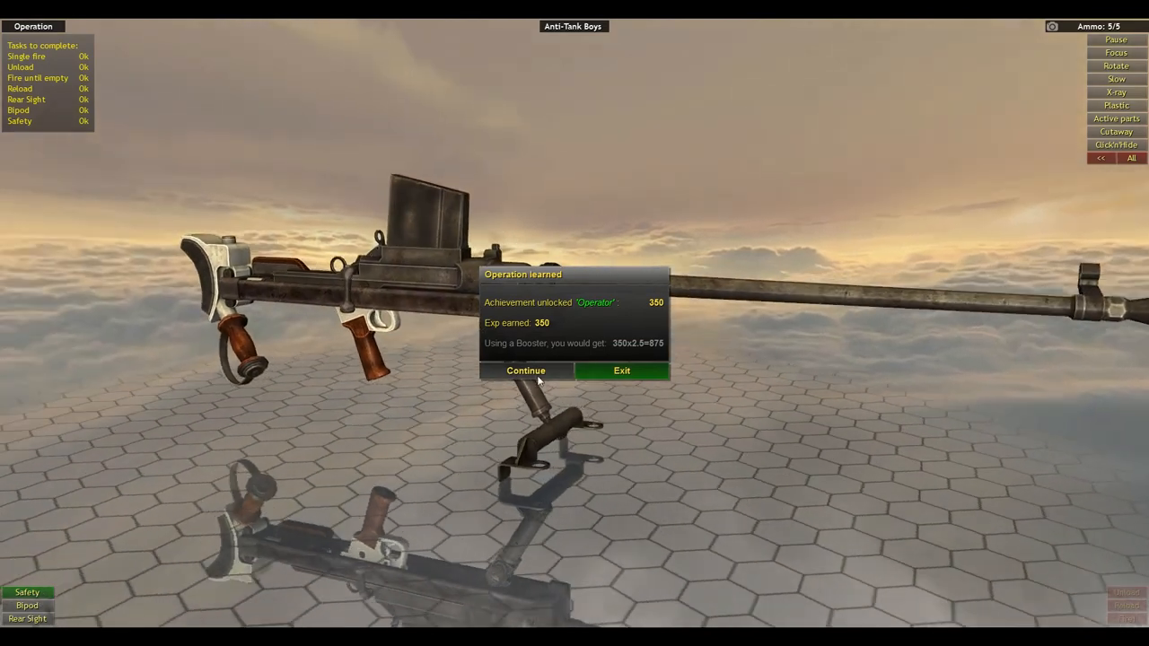
pyautogui.click(524, 370)
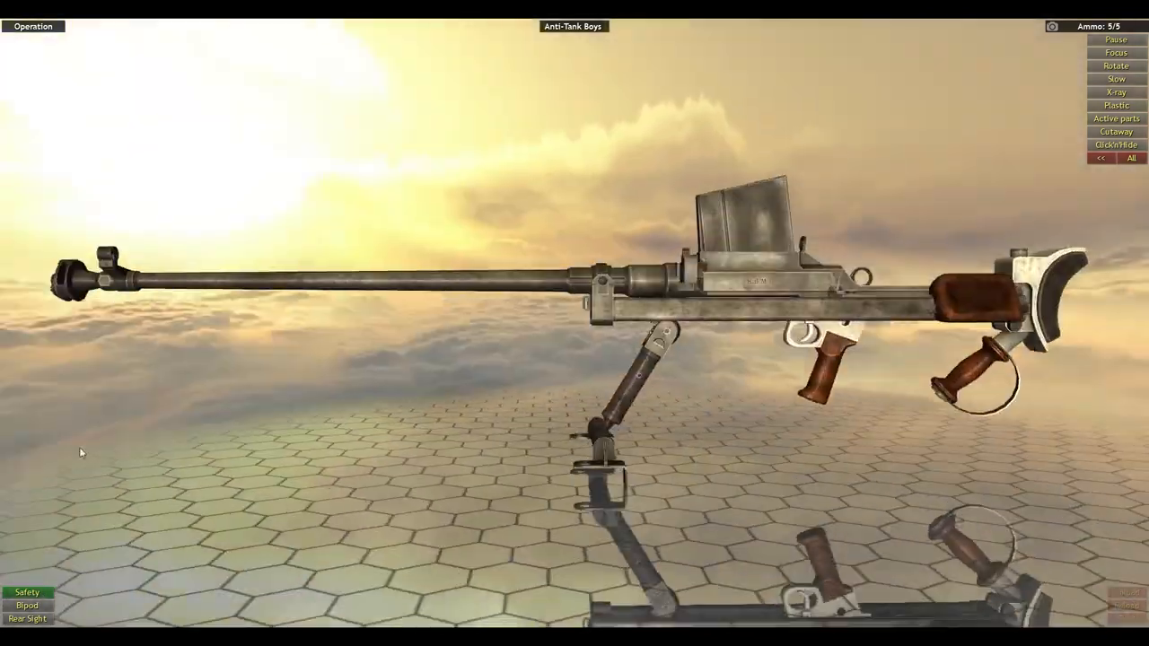